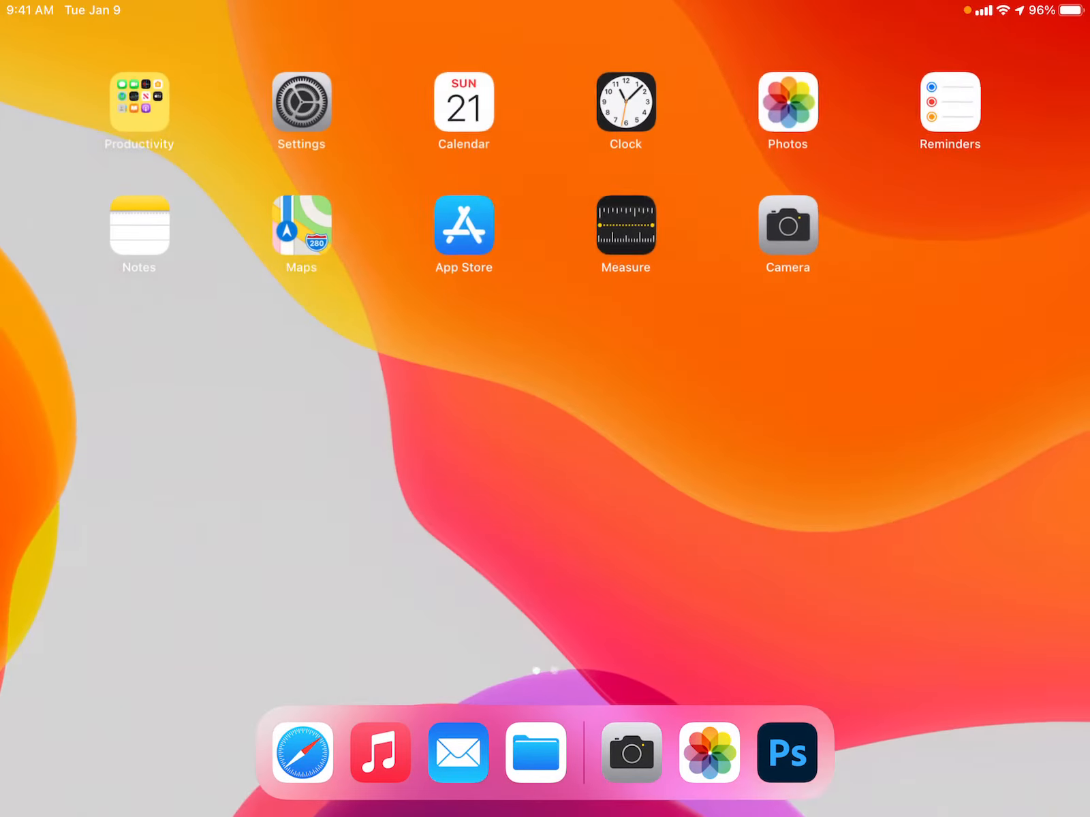
# Launch Photoshop from the iPad Dock.
pyautogui.click(709, 752)
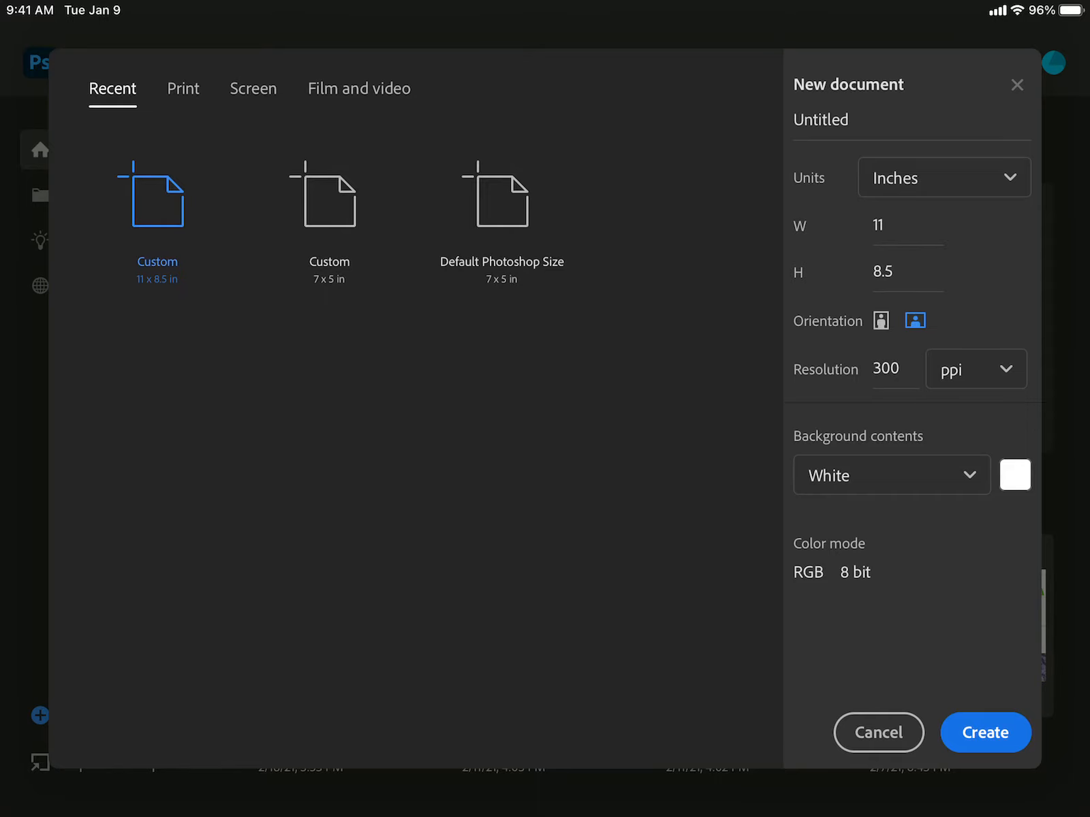
# Keep the new document's measurement units set to inches.
pyautogui.click(944, 177)
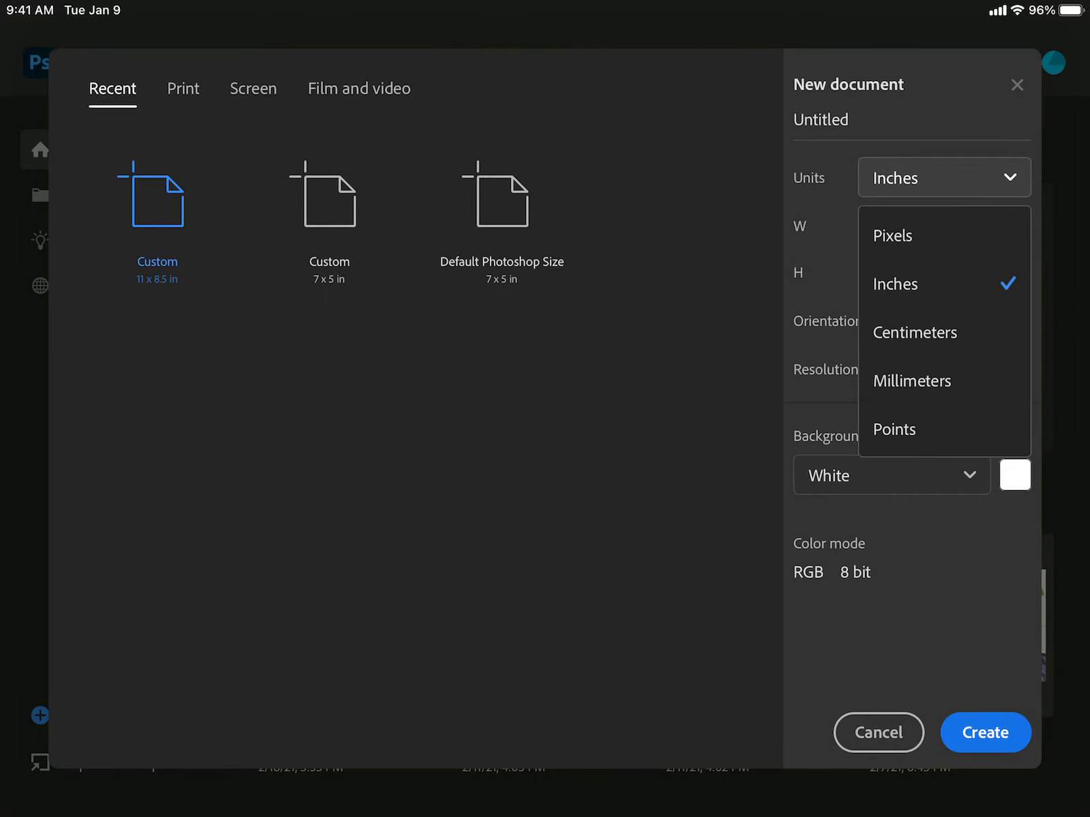
pyautogui.click(895, 283)
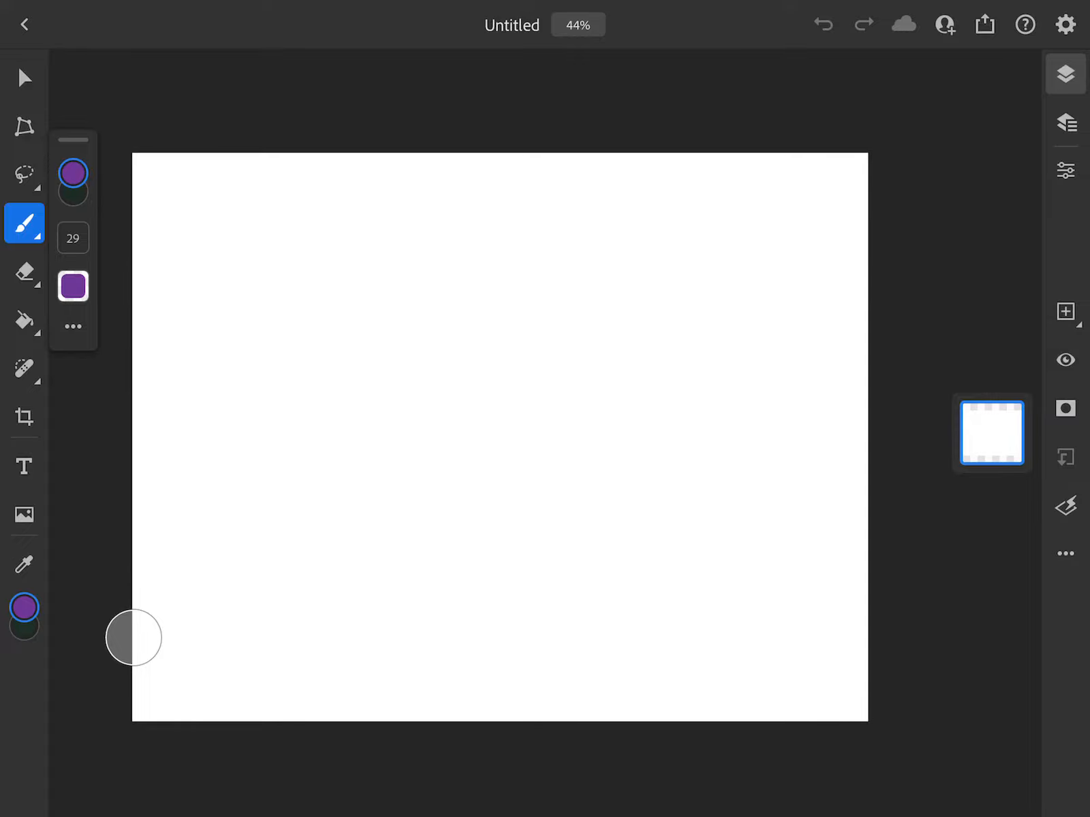
# Add a blank sketch layer, pick a muted blue and thin the brush to size 18.
pyautogui.click(1065, 311)
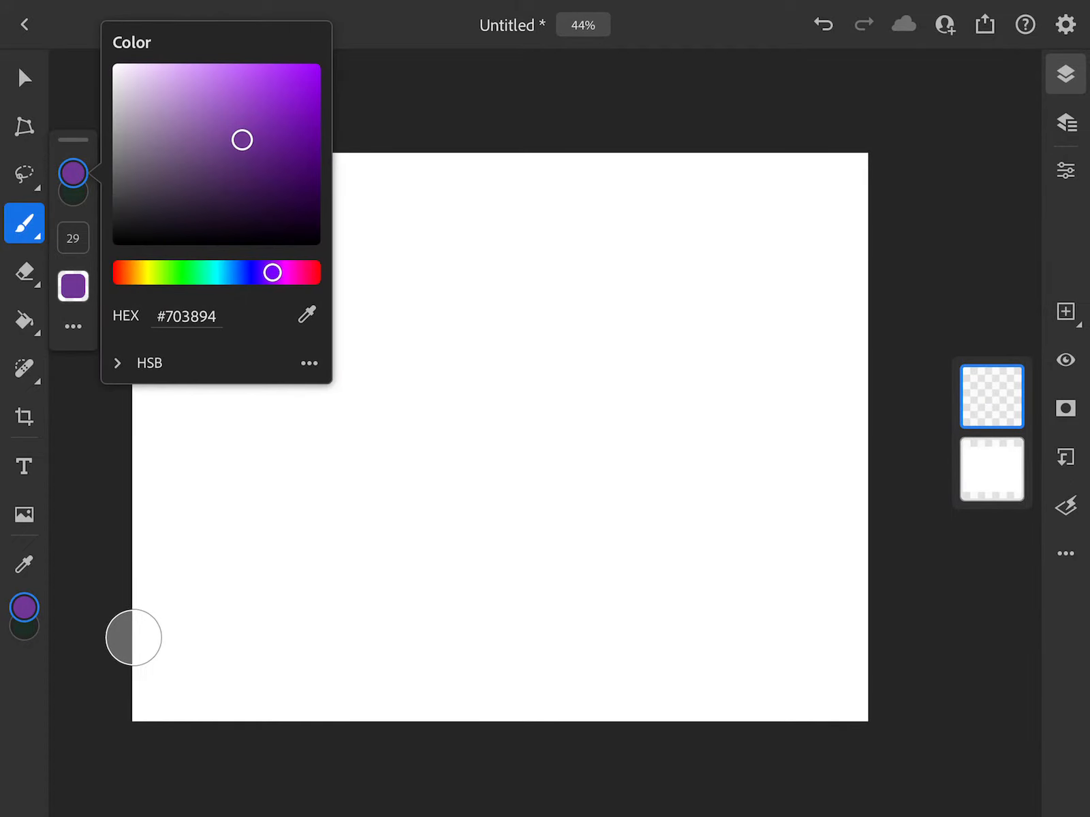
pyautogui.moveTo(271, 272); pyautogui.dragTo(218, 272)
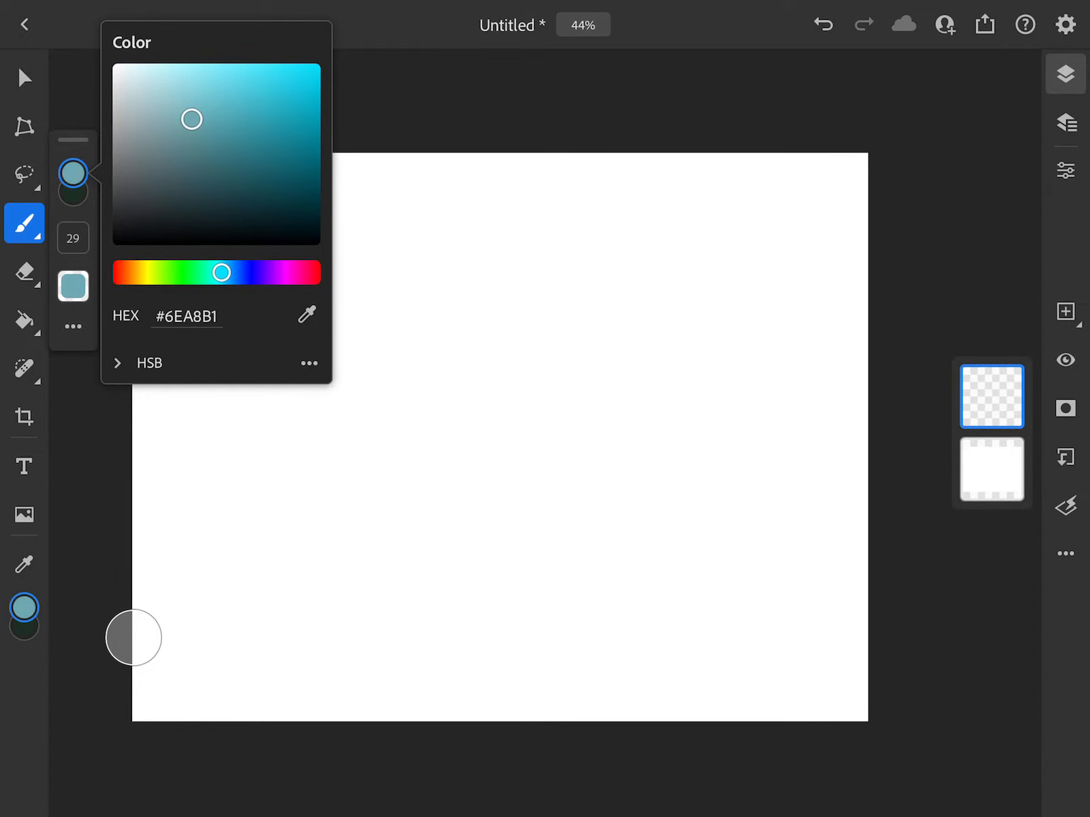
pyautogui.moveTo(220, 272); pyautogui.dragTo(227, 272)
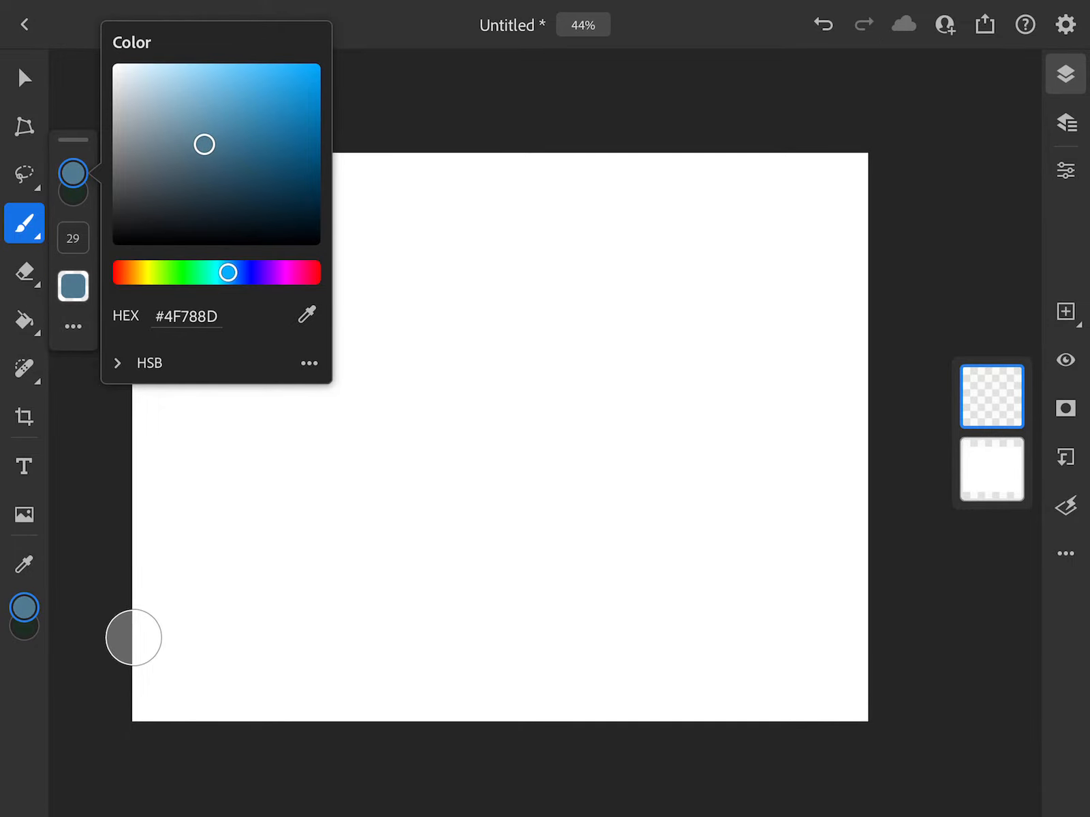
pyautogui.moveTo(204, 144); pyautogui.dragTo(210, 125)
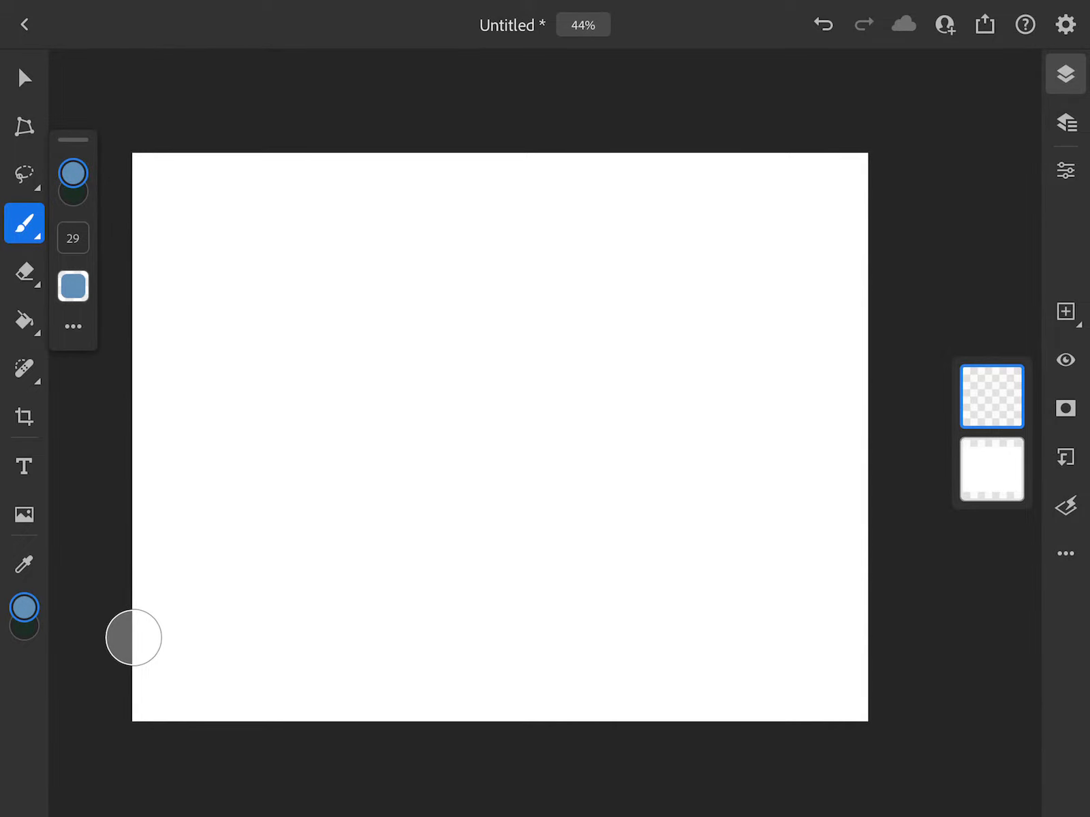
pyautogui.moveTo(201, 208); pyautogui.dragTo(222, 306)
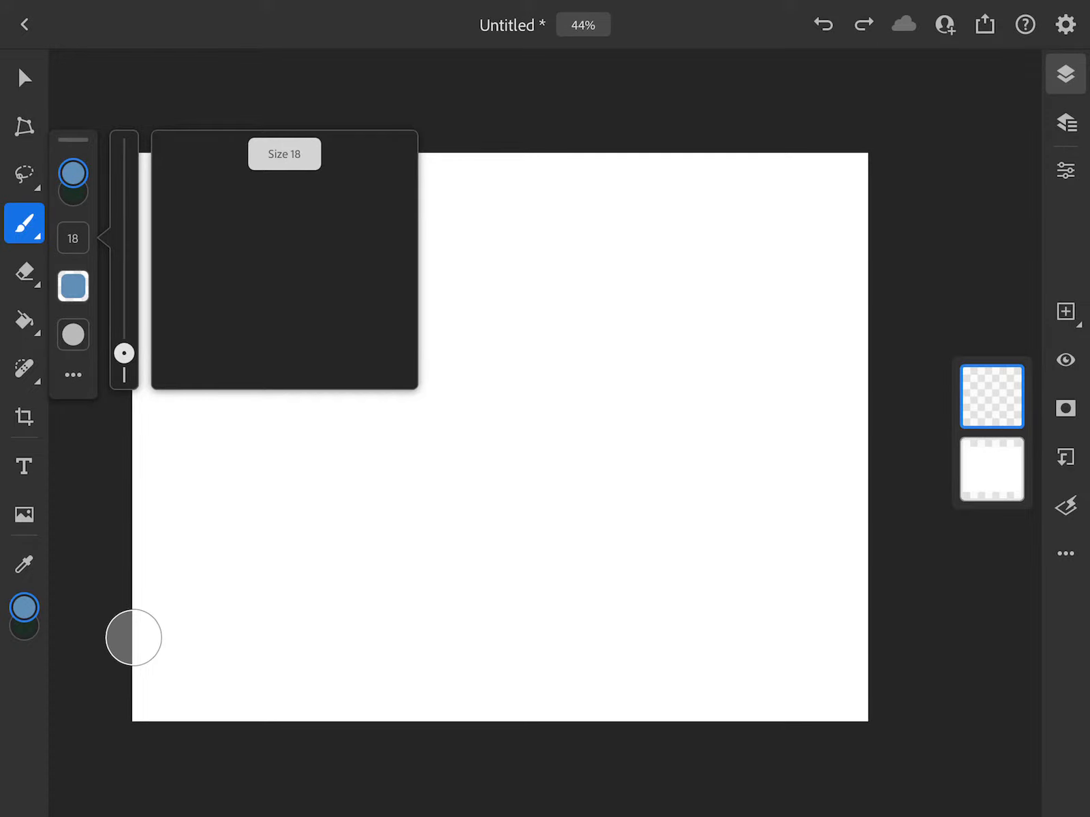
# Sketch the table line, vertical centre guides, and the bowl's rim and sides in blue.
pyautogui.moveTo(230, 522); pyautogui.dragTo(594, 512)
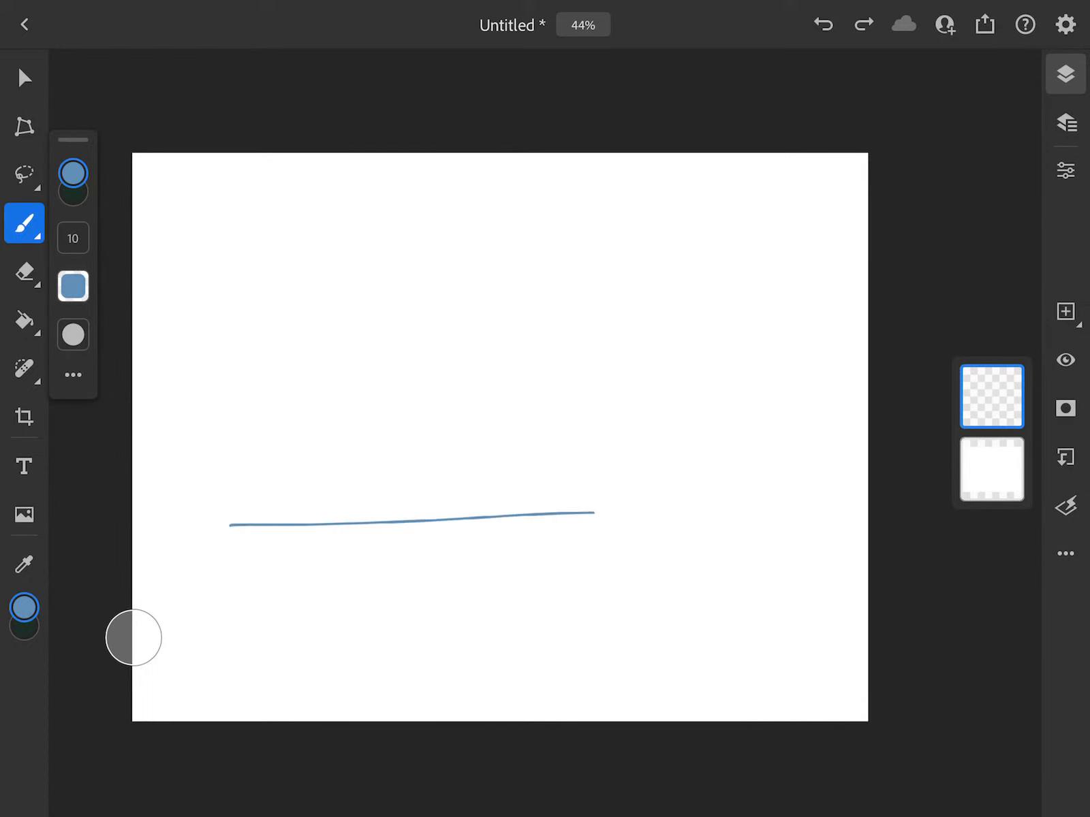
pyautogui.moveTo(236, 521); pyautogui.dragTo(779, 517)
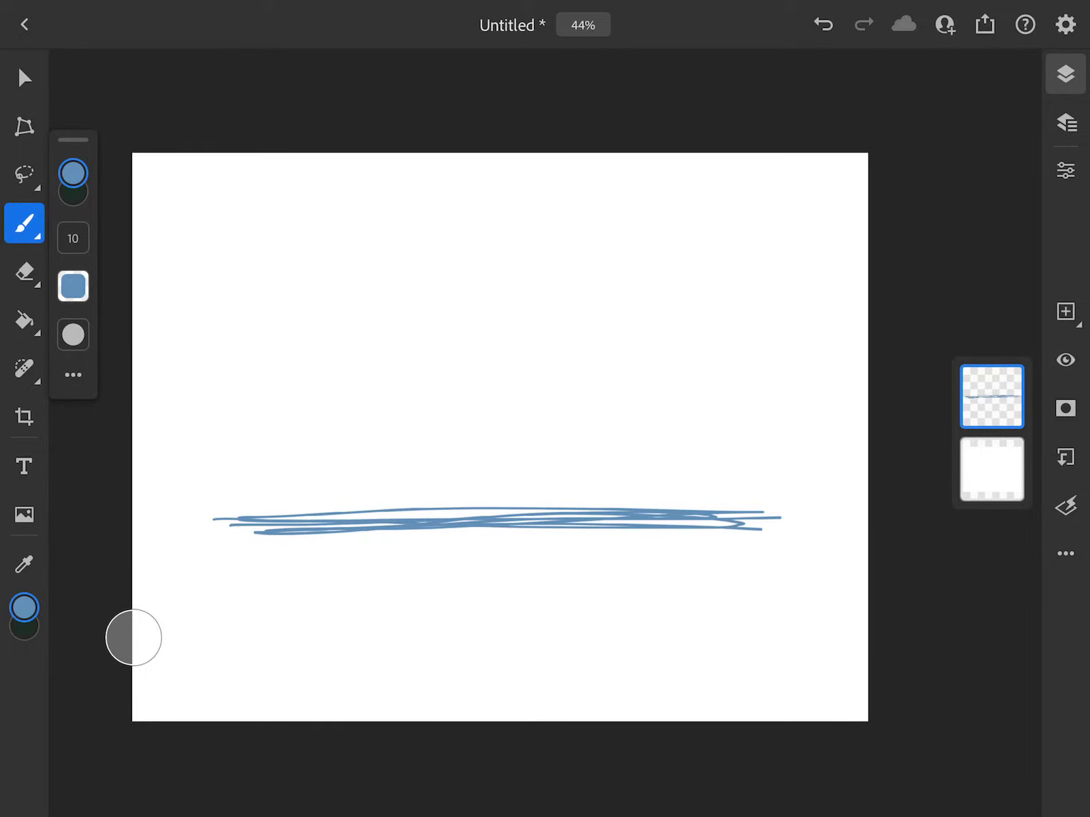
pyautogui.moveTo(524, 299); pyautogui.dragTo(518, 524)
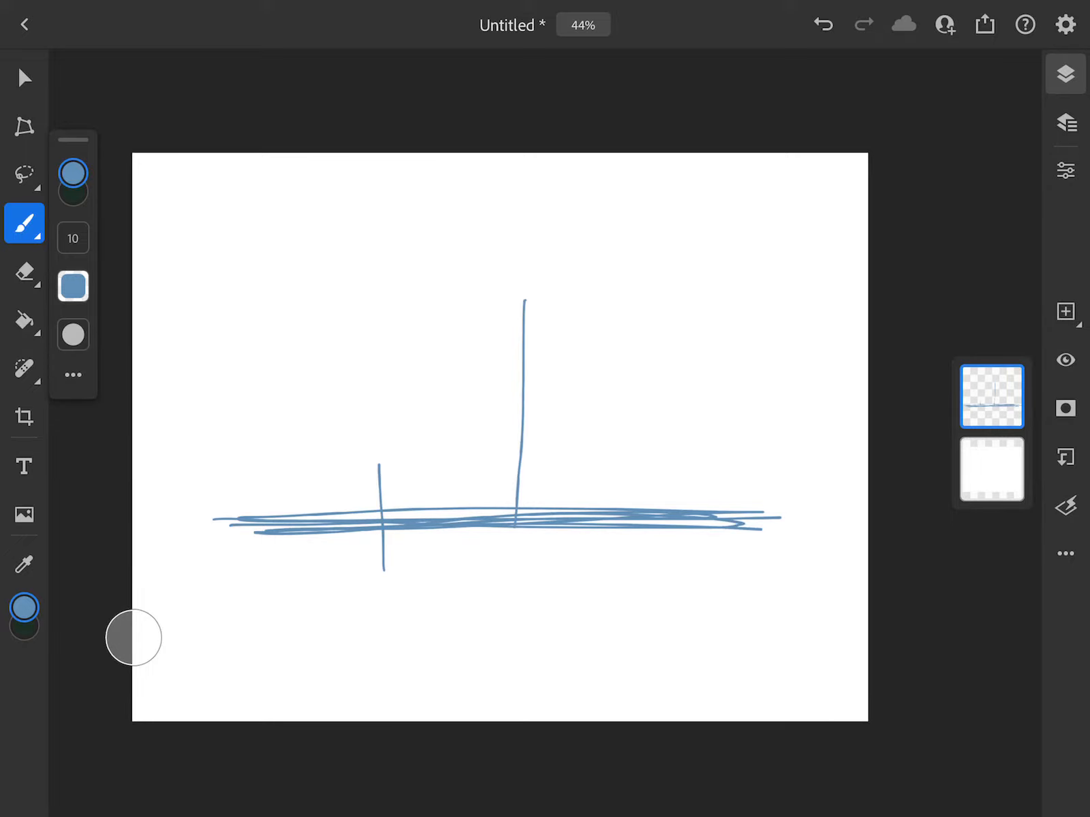
pyautogui.moveTo(614, 458); pyautogui.dragTo(615, 598)
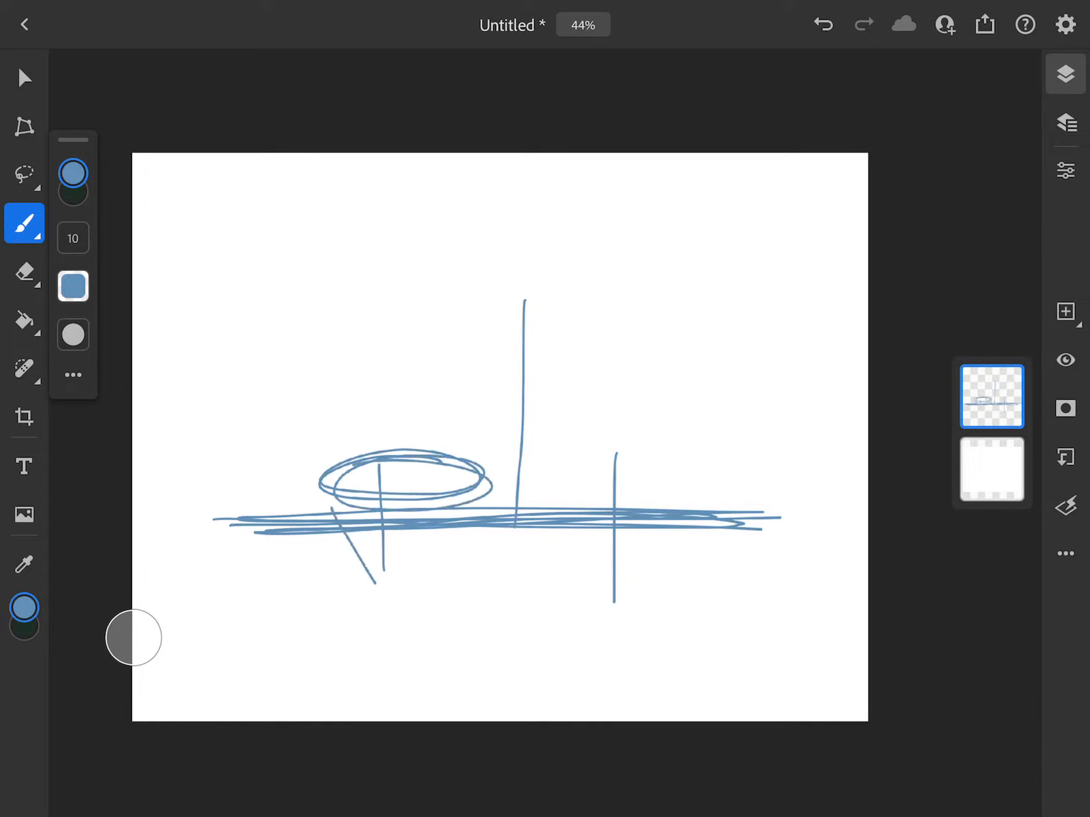
pyautogui.moveTo(327, 528); pyautogui.dragTo(432, 591)
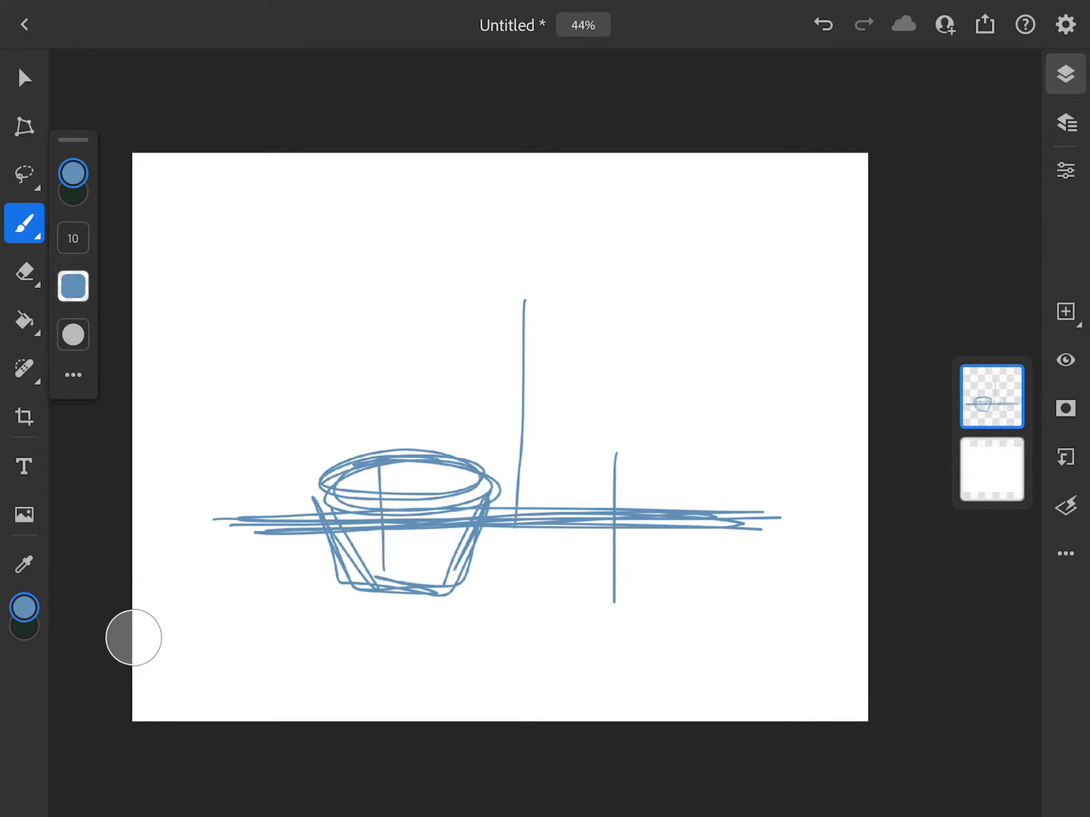
# Sketch the tall bottle, tube, bowl base and cap, plus two arrows.
pyautogui.moveTo(473, 542); pyautogui.dragTo(570, 546)
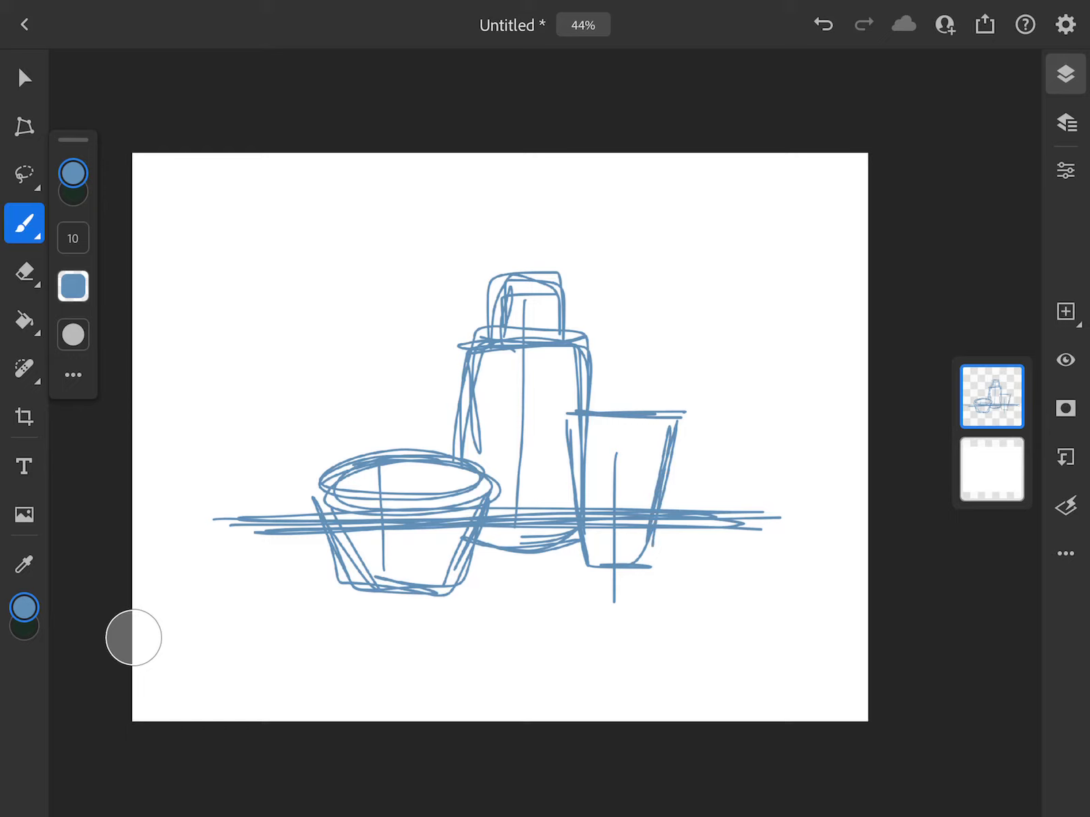
pyautogui.moveTo(587, 587); pyautogui.dragTo(657, 598)
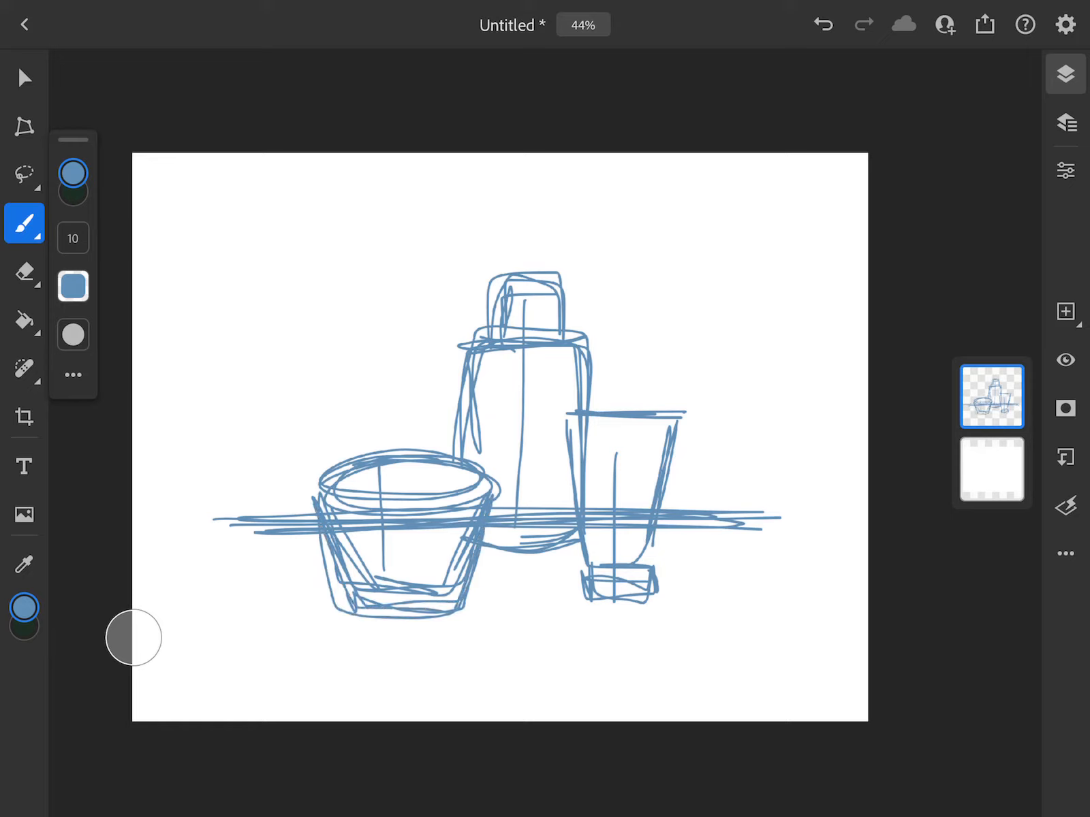
pyautogui.moveTo(405, 653); pyautogui.dragTo(400, 695)
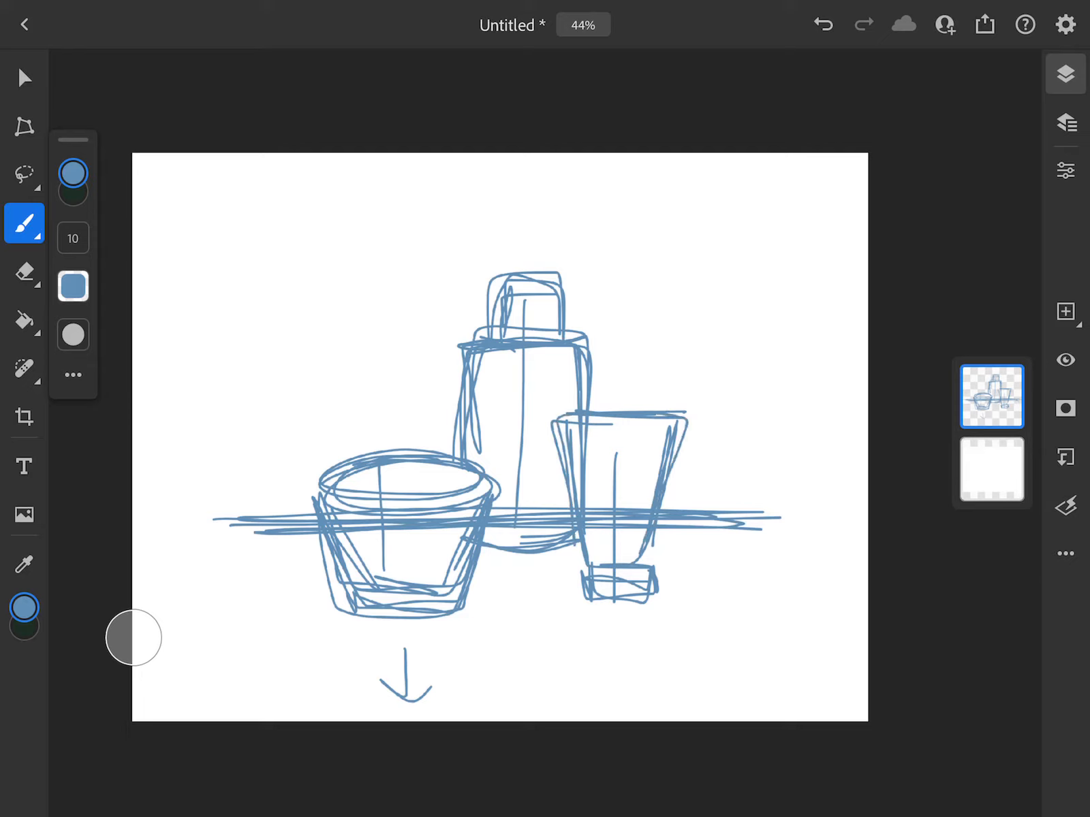
pyautogui.moveTo(650, 338); pyautogui.dragTo(602, 400)
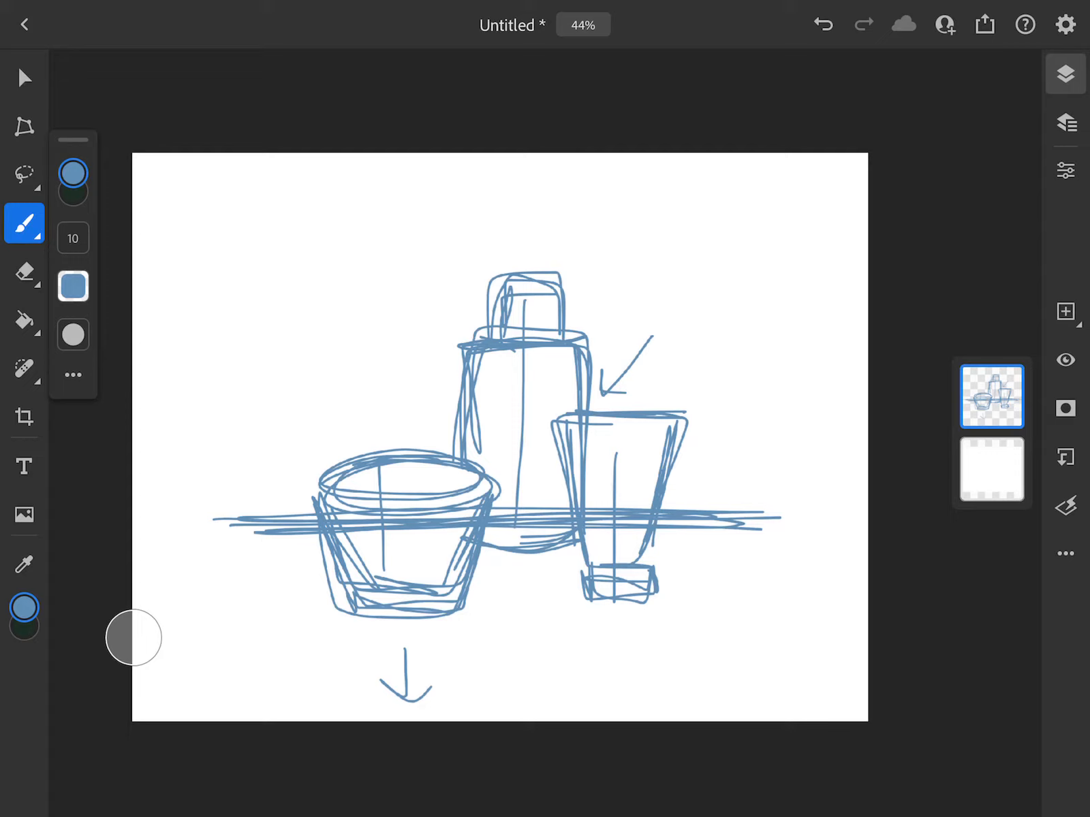
# Add a new empty layer above the sketch and set the colour to black #000000.
pyautogui.click(1065, 311)
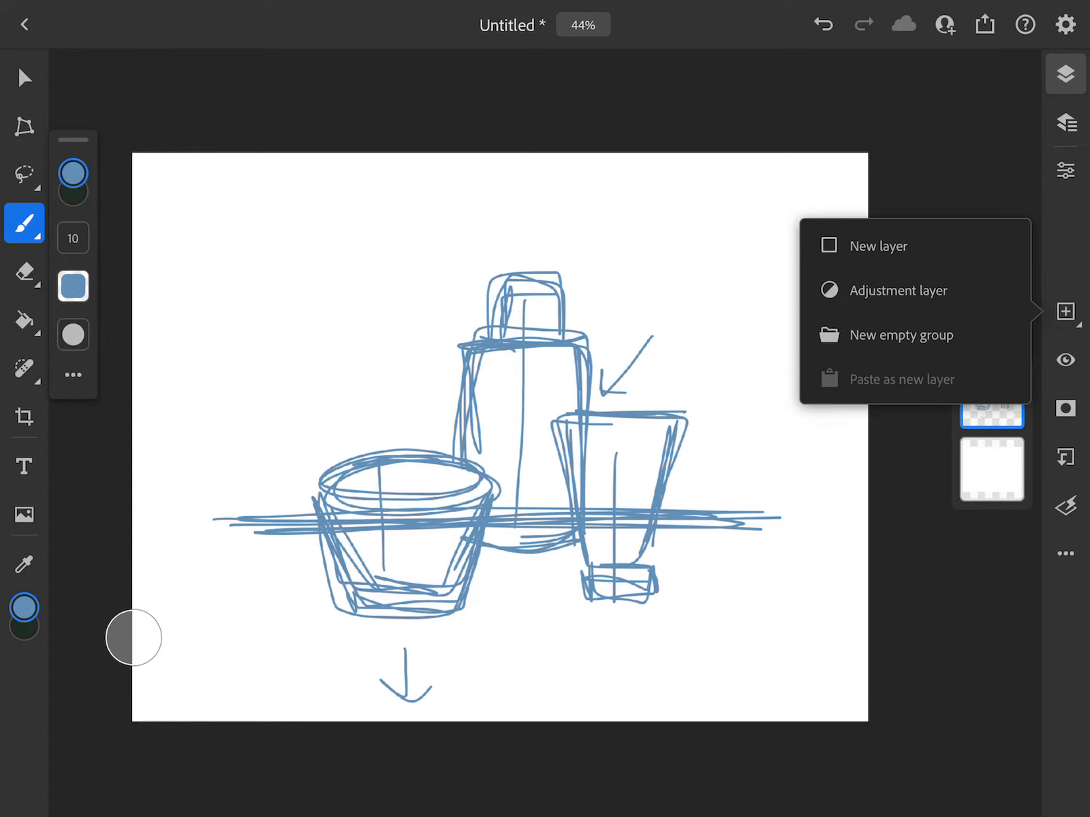
pyautogui.click(884, 245)
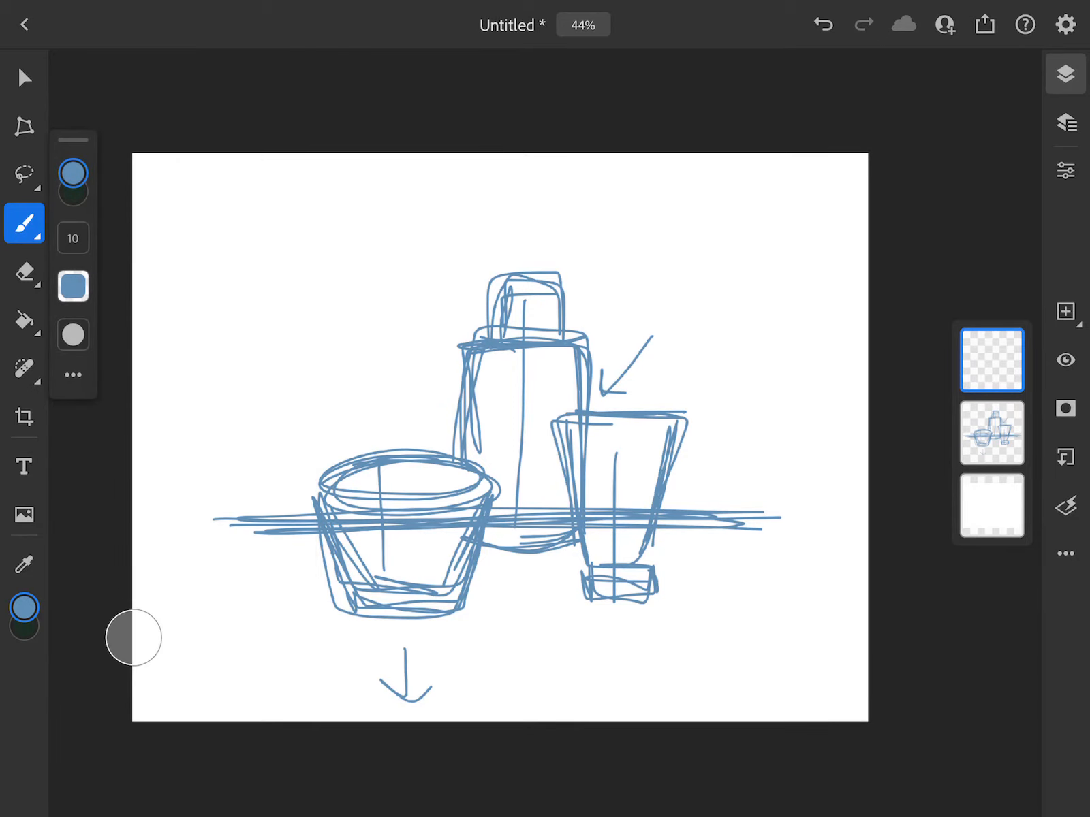
pyautogui.click(72, 172)
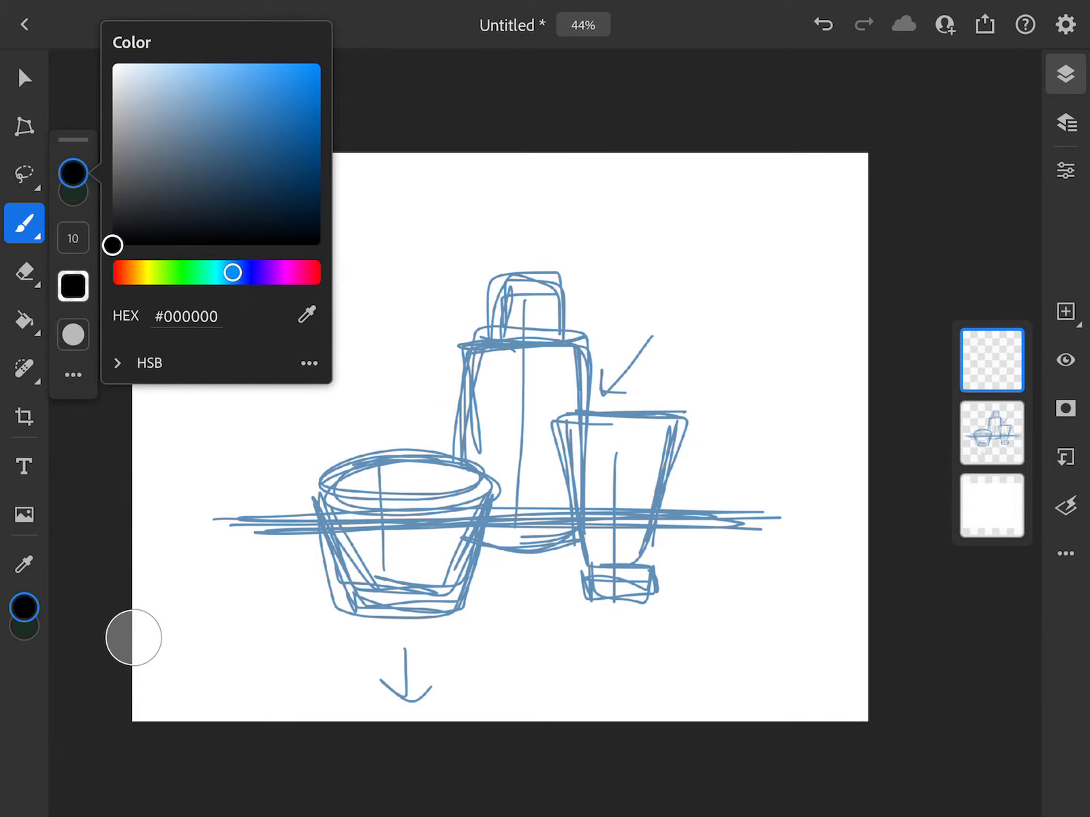
pyautogui.click(72, 171)
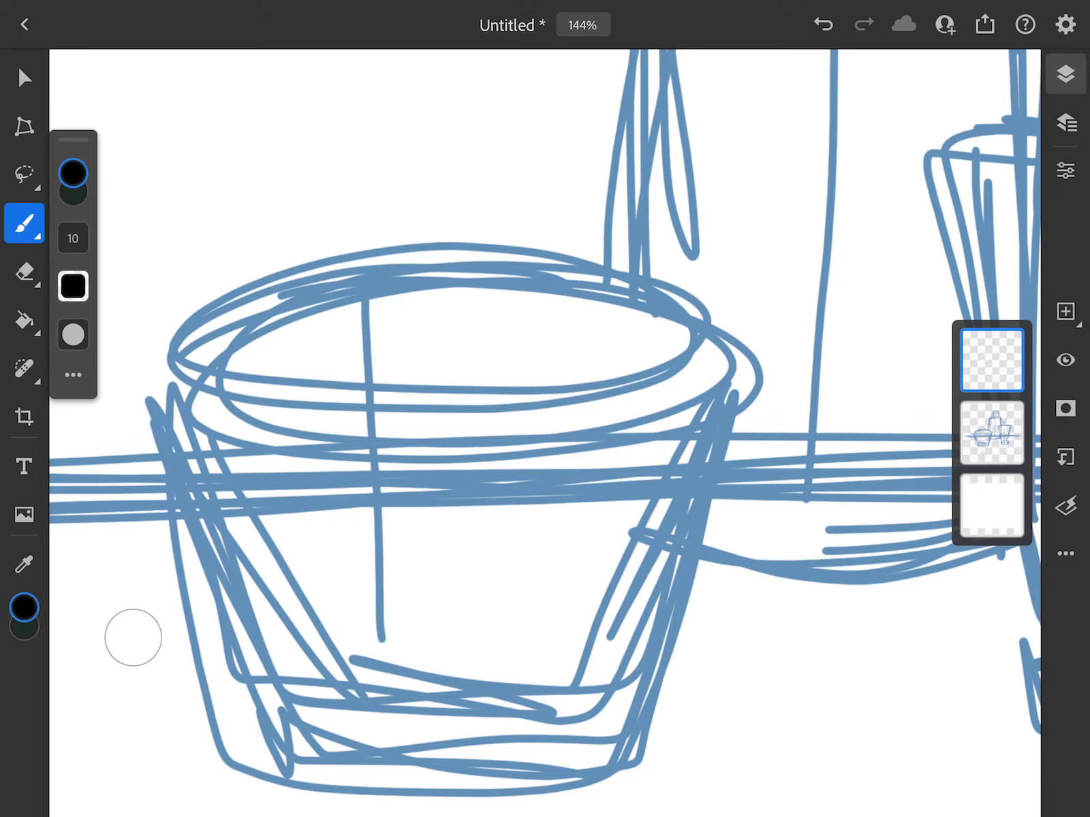
# Ink the bowl's rim ellipse, left and right sides and bottom edge in black.
pyautogui.moveTo(270, 306); pyautogui.dragTo(530, 281)
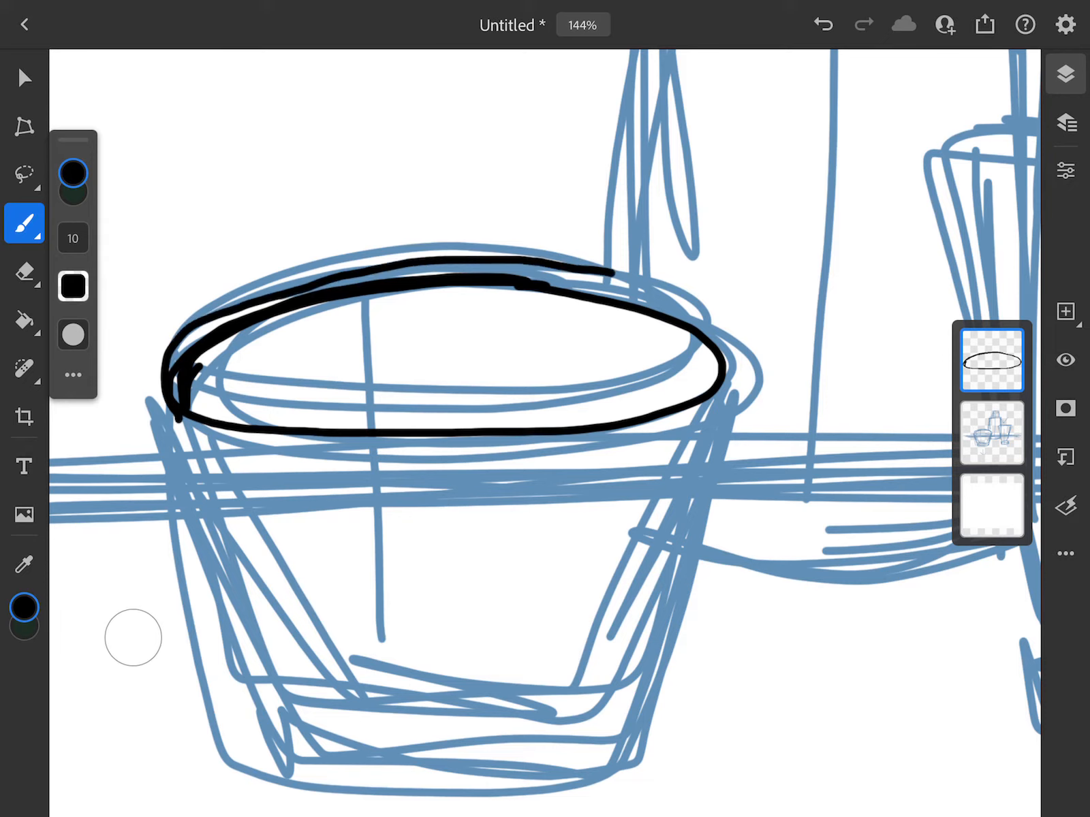
pyautogui.moveTo(618, 272); pyautogui.dragTo(508, 454)
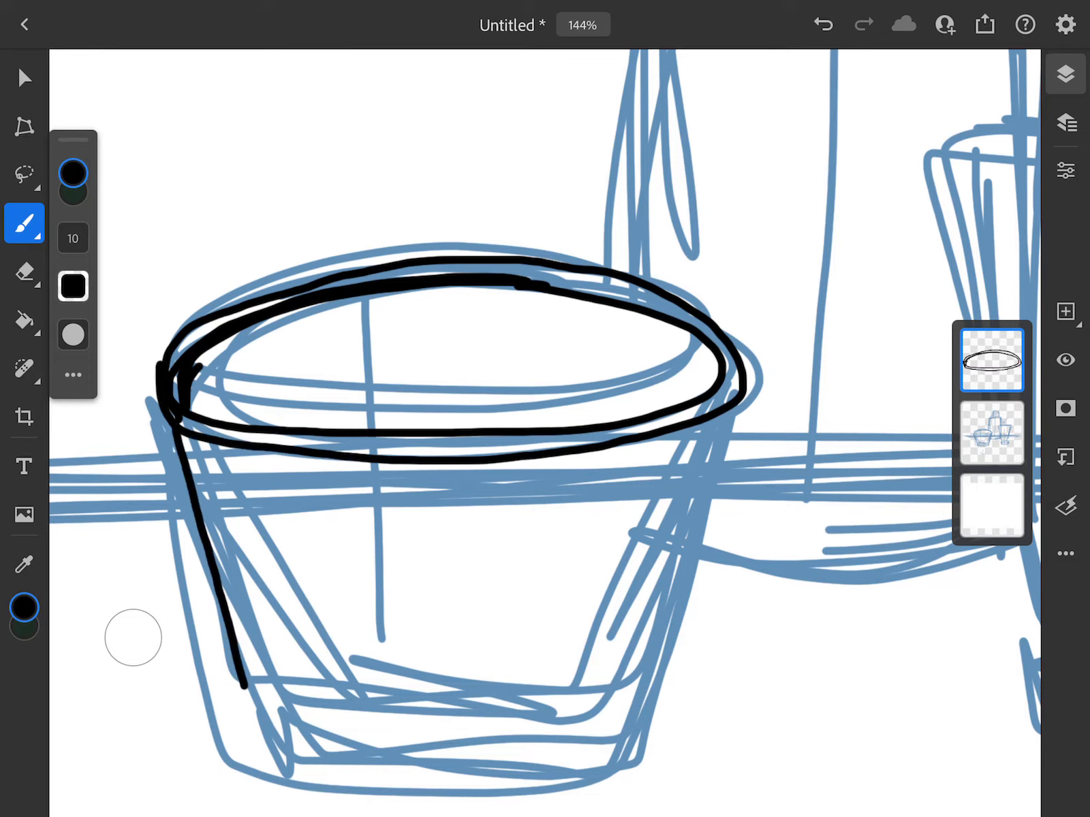
pyautogui.moveTo(240, 688); pyautogui.dragTo(619, 751)
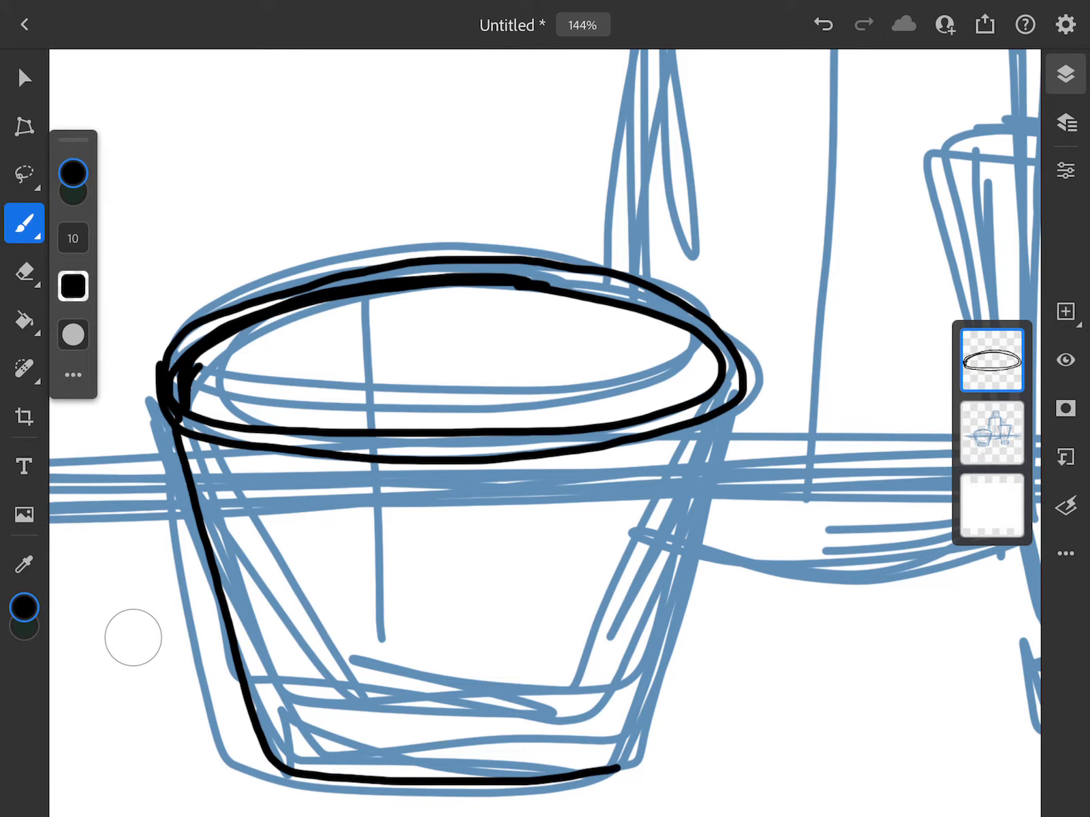
pyautogui.moveTo(730, 417); pyautogui.dragTo(618, 786)
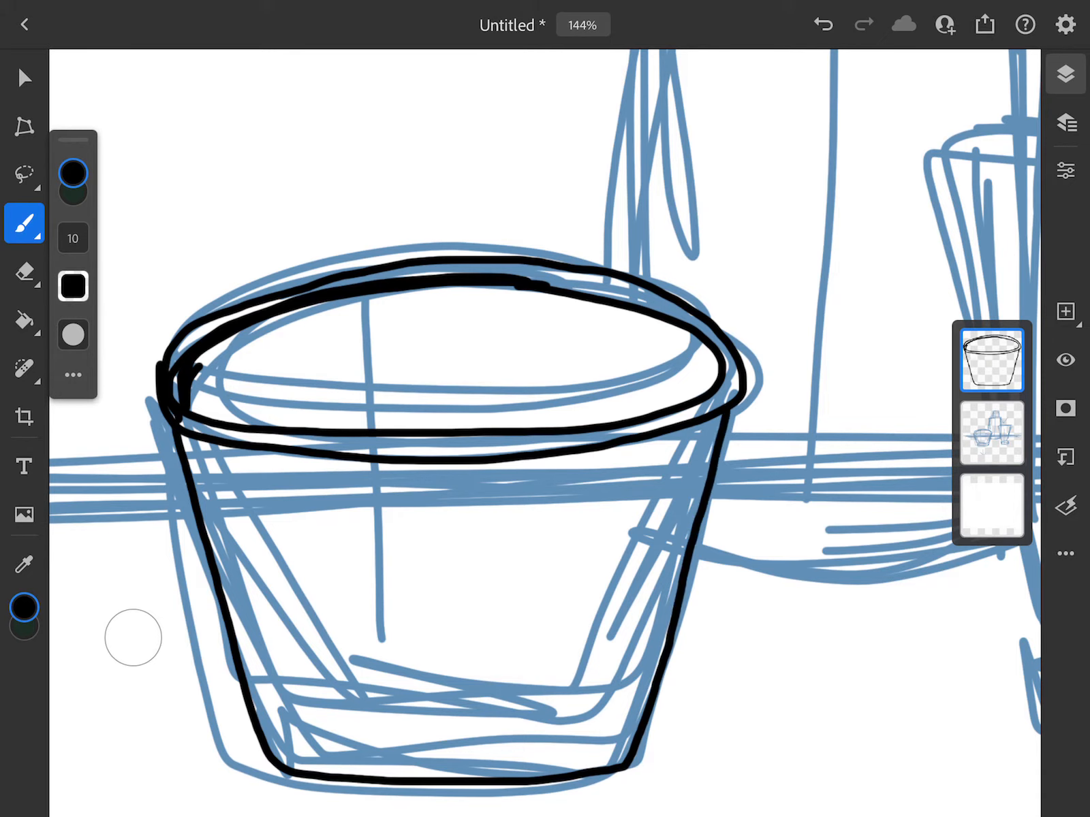
# Add diagonal shading lines inside the bowl.
pyautogui.moveTo(260, 484); pyautogui.dragTo(299, 539)
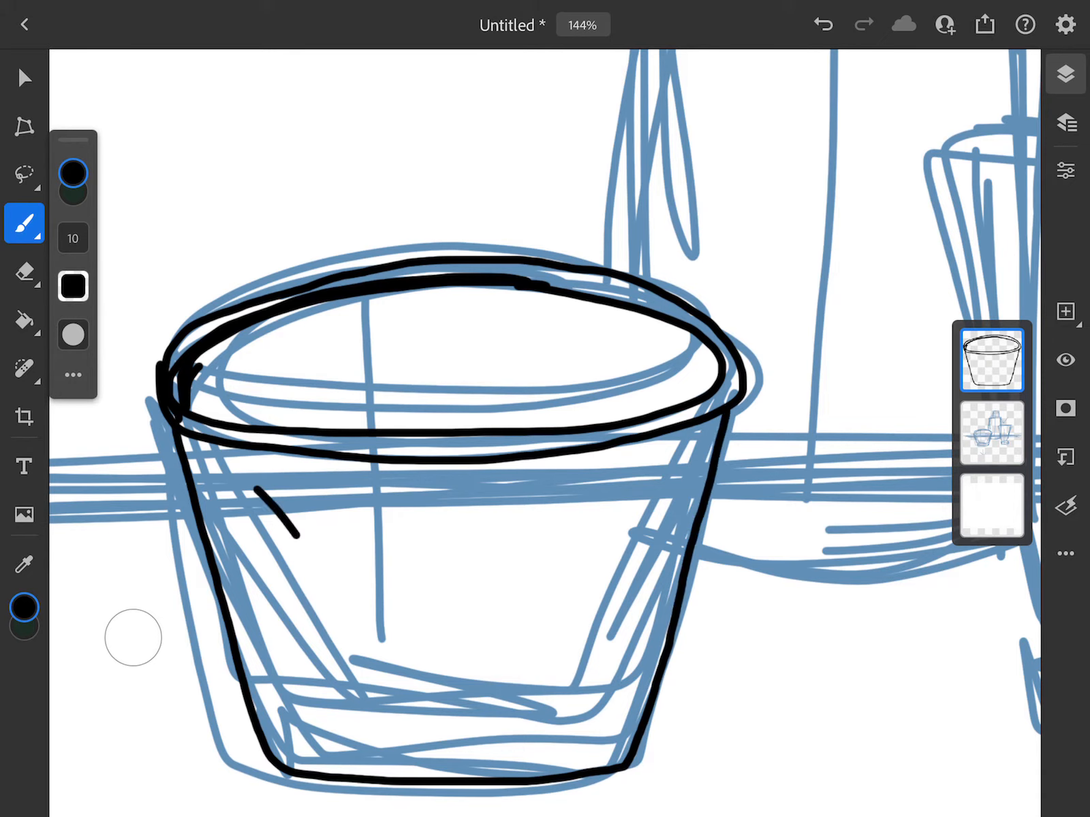
pyautogui.moveTo(368, 479); pyautogui.dragTo(372, 709)
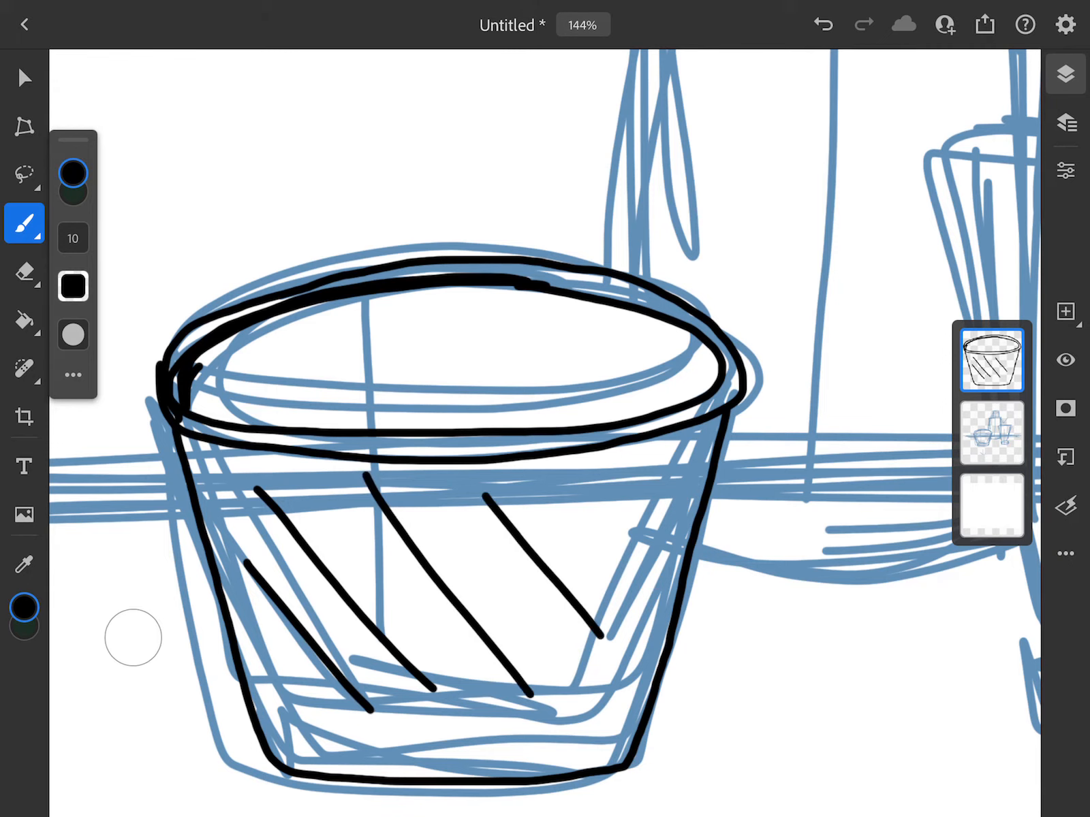
pyautogui.click(823, 26)
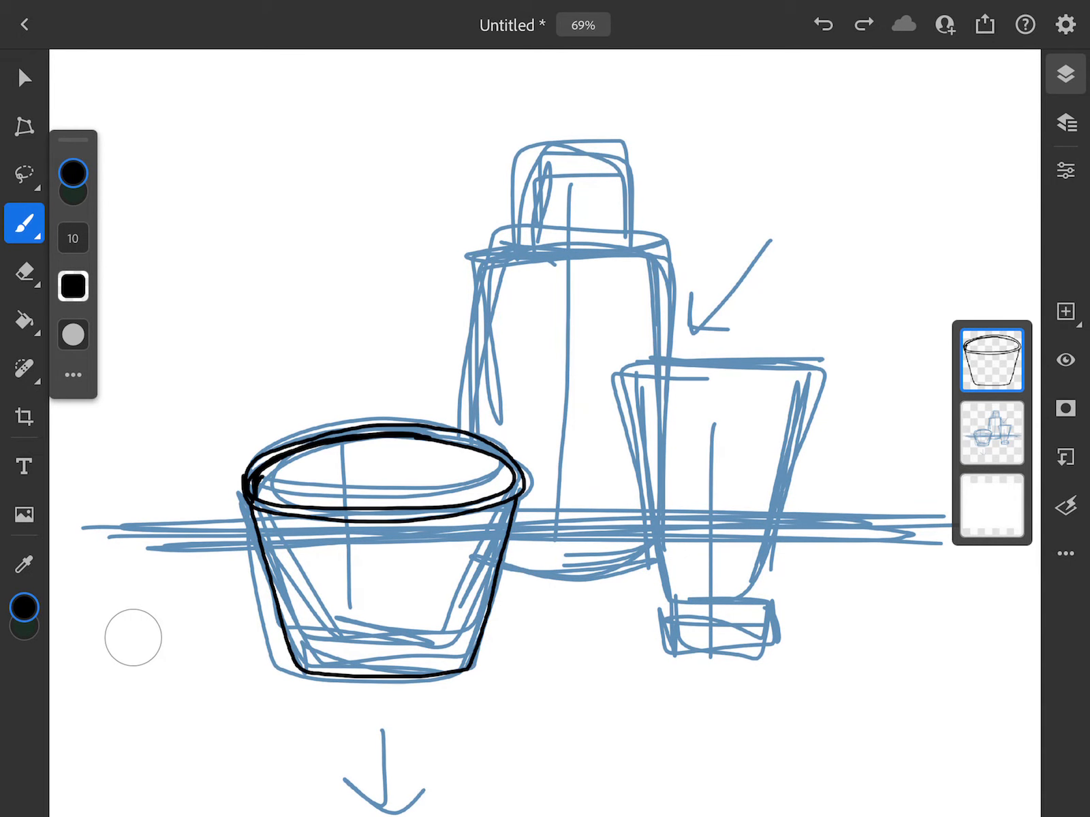
# On a new layer, trace the bottle's sides, bottom edge and shoulder in black.
pyautogui.click(1064, 310)
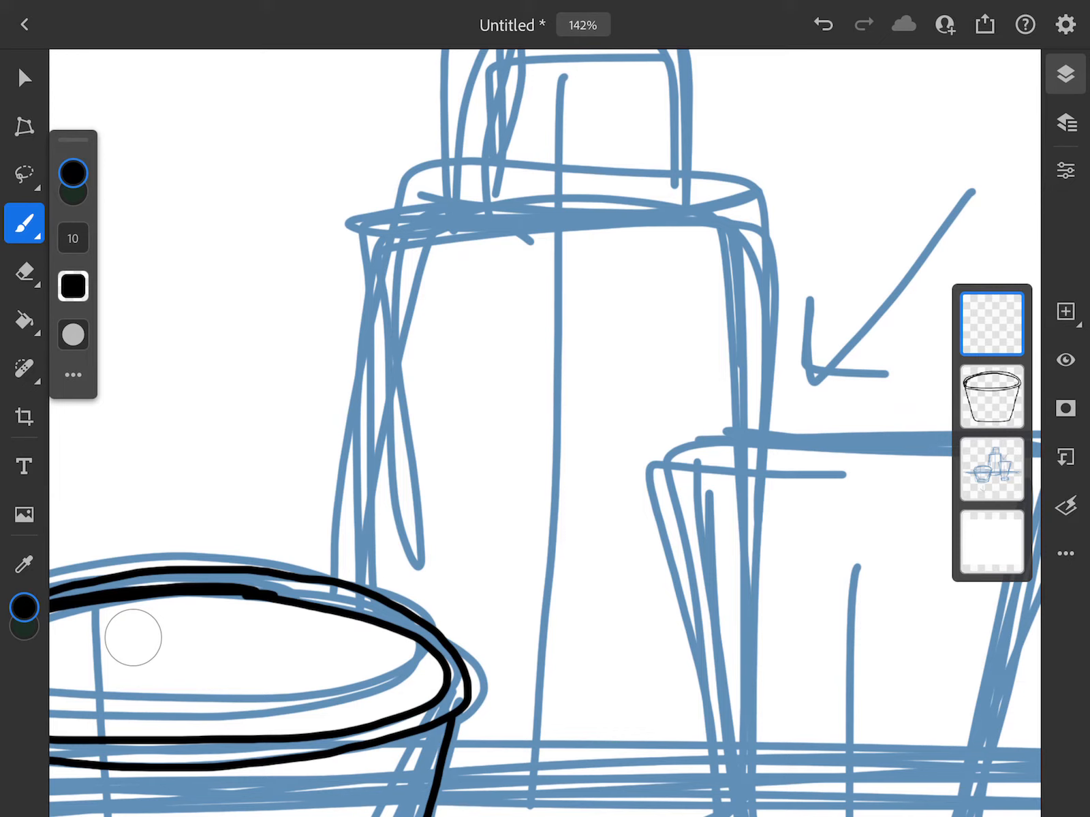
pyautogui.moveTo(366, 407); pyautogui.dragTo(369, 594)
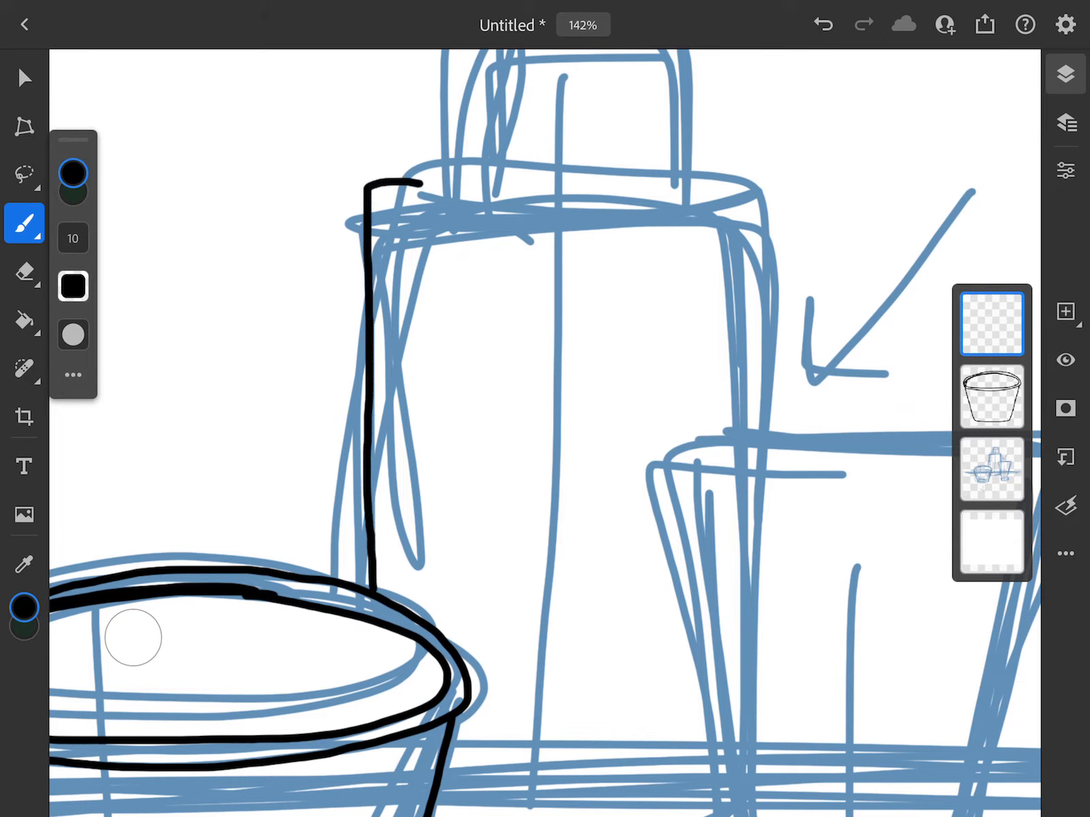
pyautogui.moveTo(375, 186); pyautogui.dragTo(743, 194)
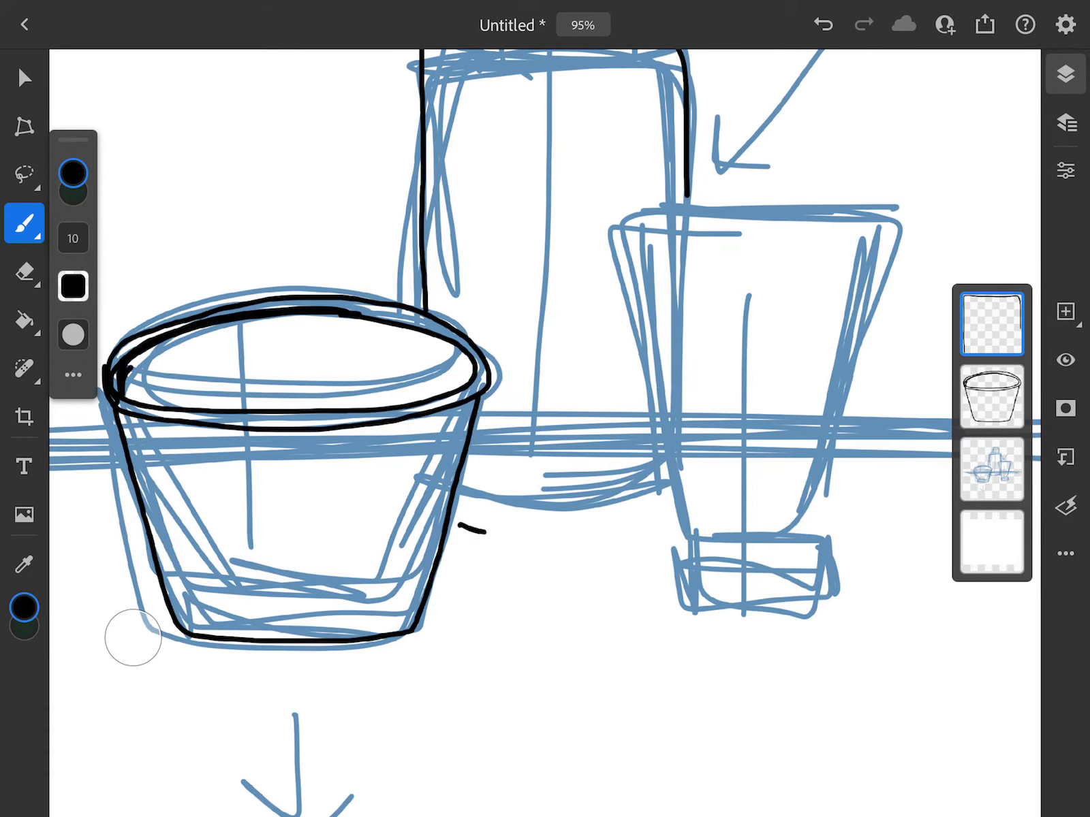
pyautogui.moveTo(458, 529); pyautogui.dragTo(564, 543)
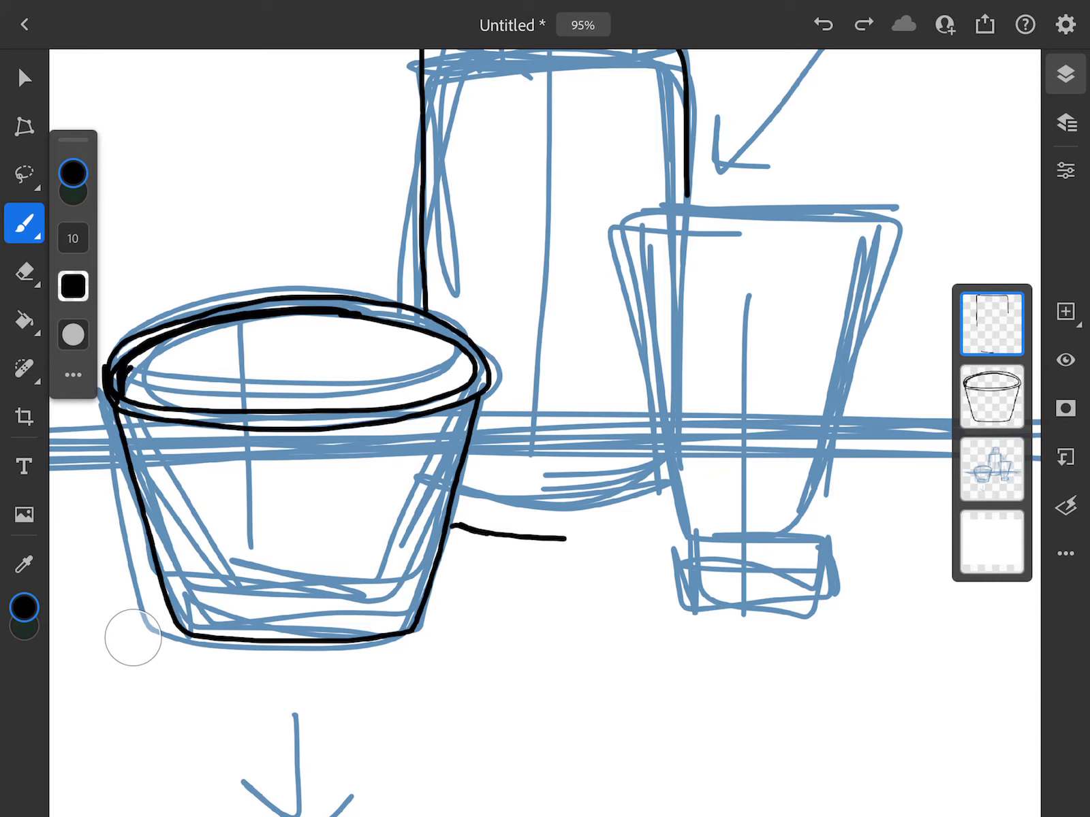
pyautogui.moveTo(466, 529); pyautogui.dragTo(671, 518)
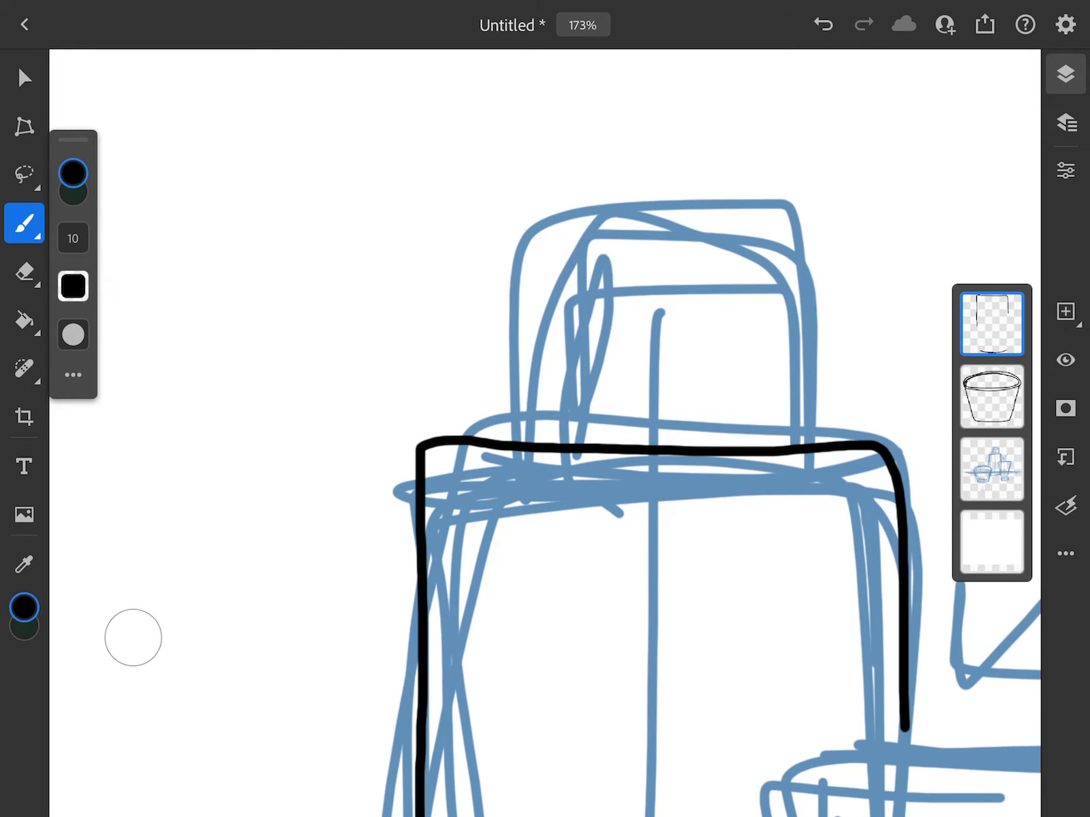
# Trace the bottle's cap and complete its outline down to the base.
pyautogui.click(990, 322)
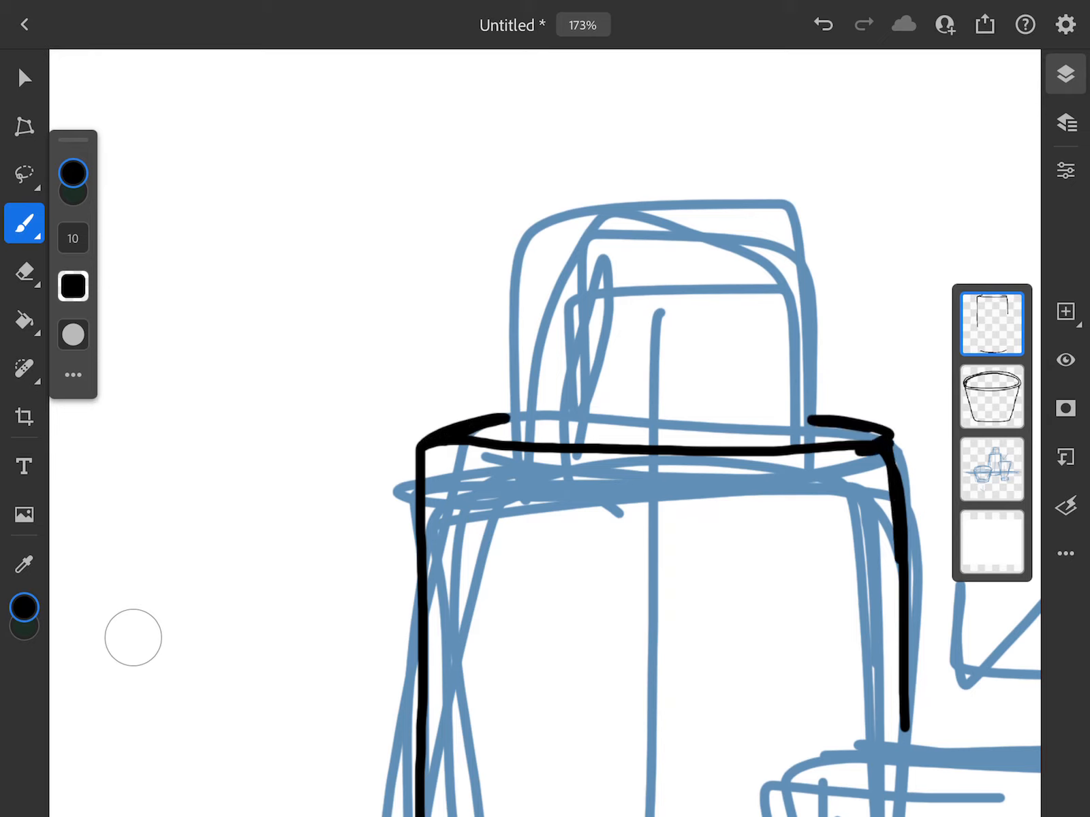
pyautogui.moveTo(515, 356); pyautogui.dragTo(517, 412)
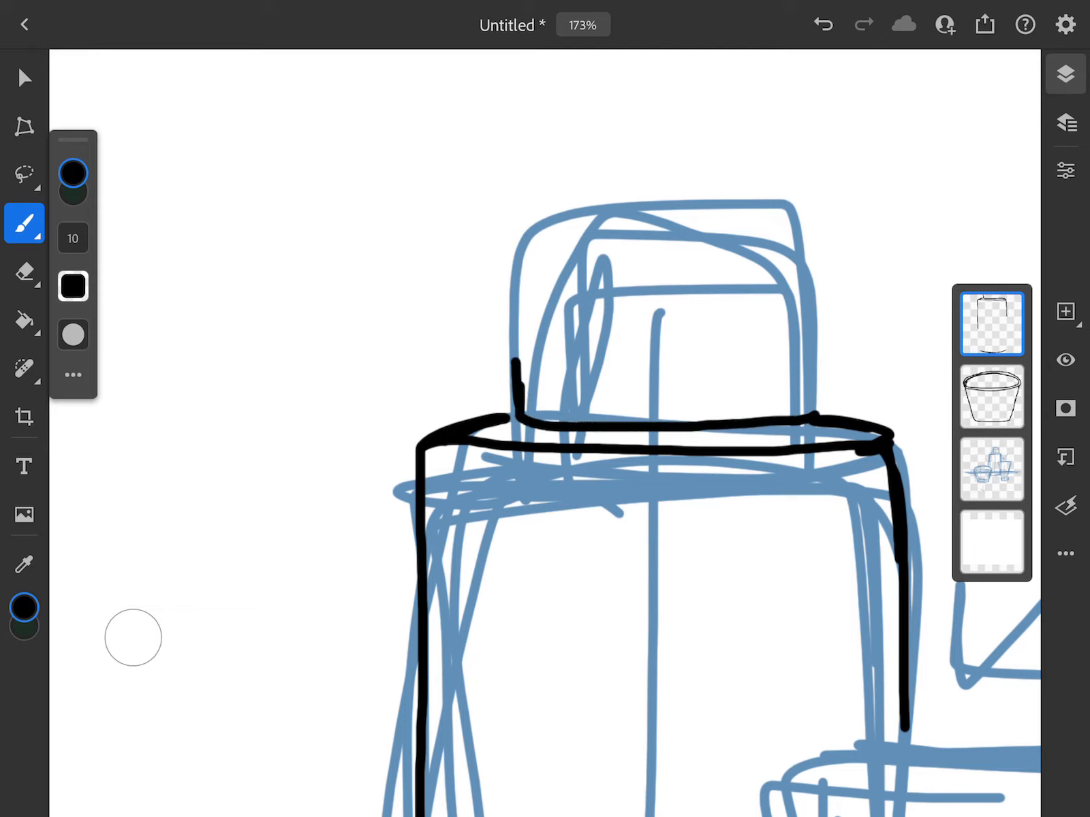
pyautogui.moveTo(529, 240); pyautogui.dragTo(799, 403)
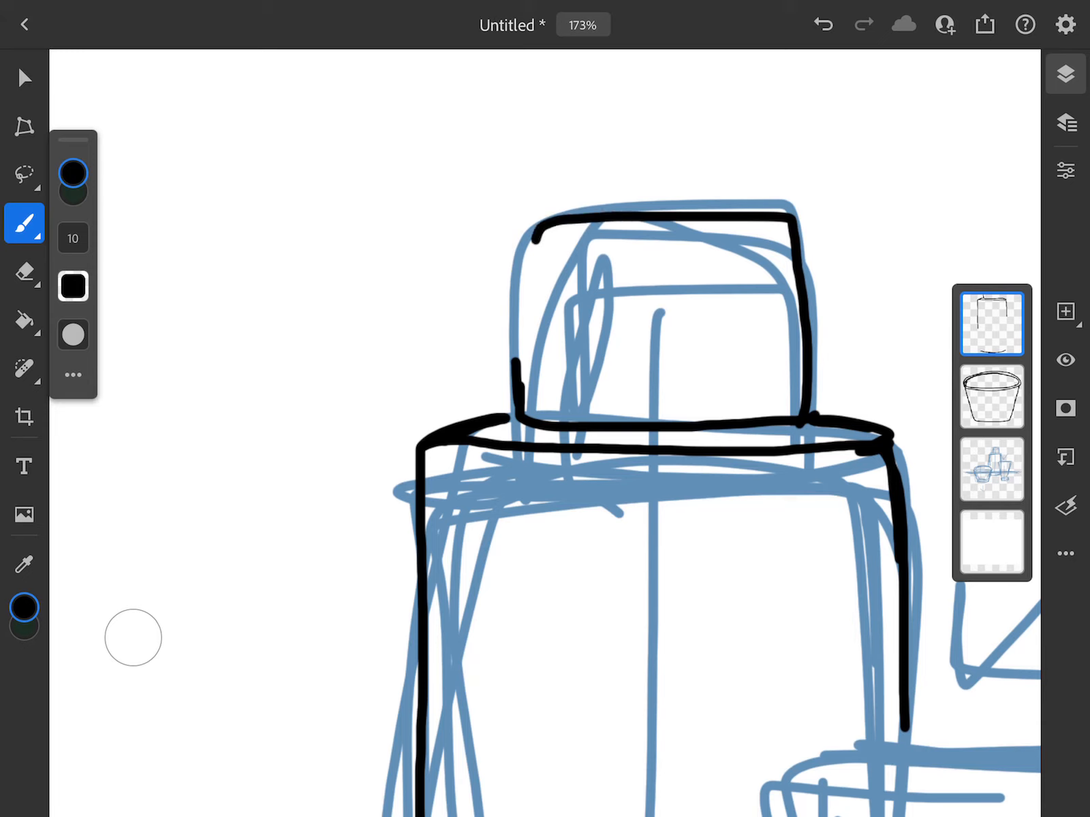
pyautogui.moveTo(531, 236); pyautogui.dragTo(520, 417)
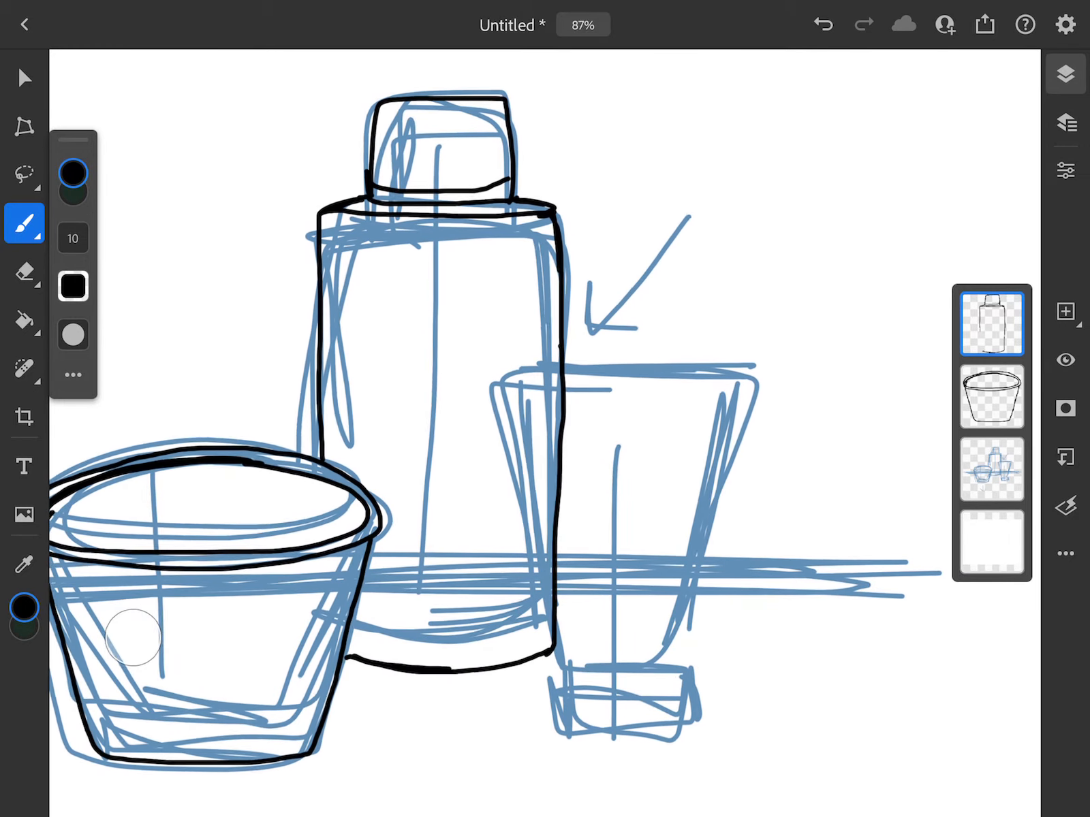
# Trace the travel tube's top, sides, cap and cap band in black.
pyautogui.scroll(-3)
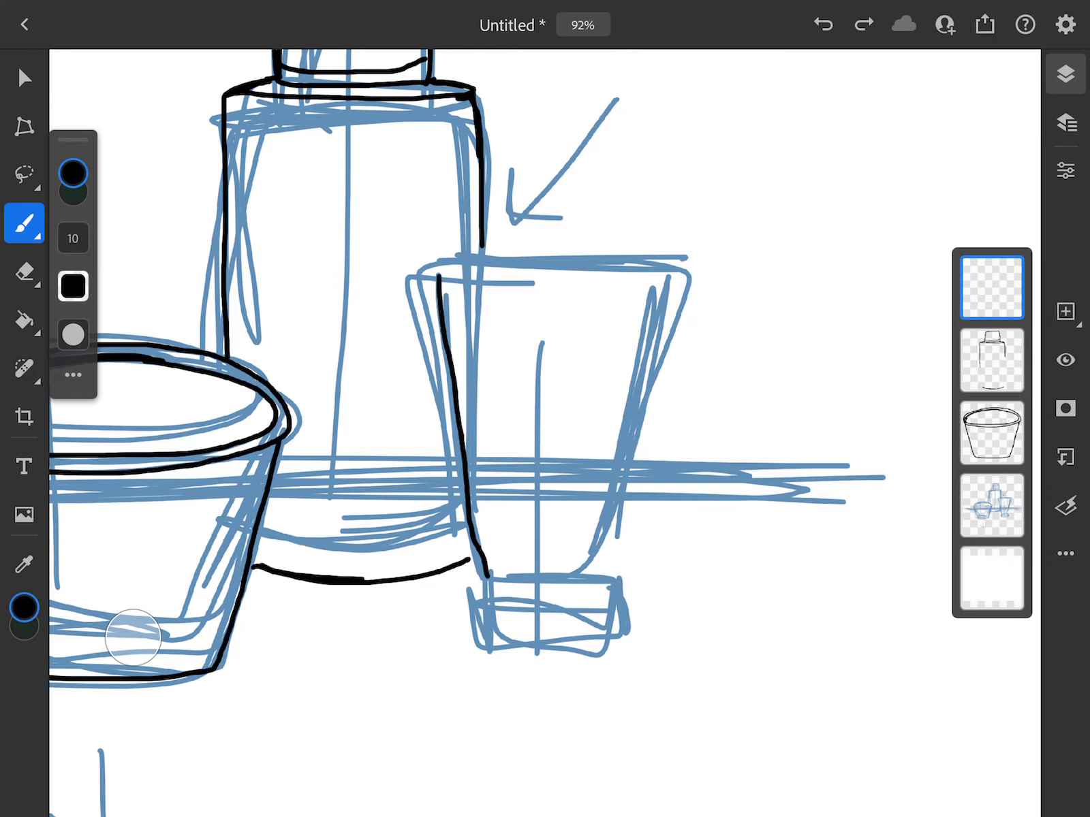
pyautogui.moveTo(441, 268); pyautogui.dragTo(633, 441)
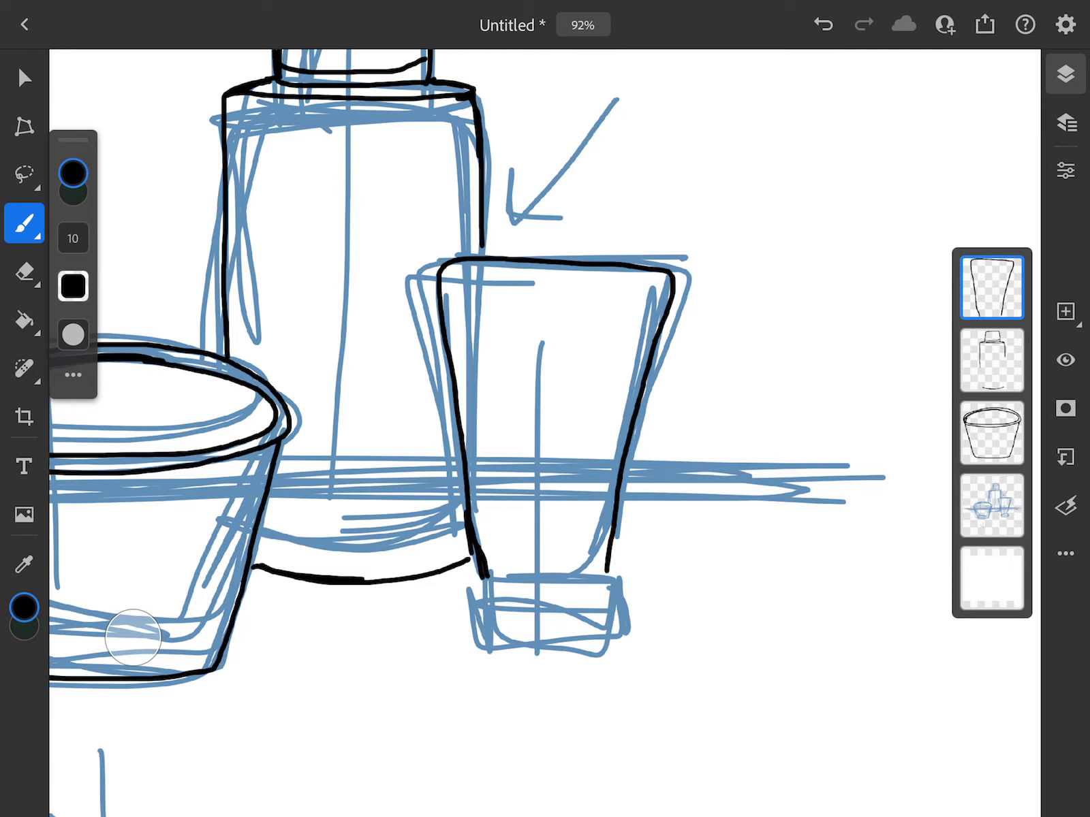
pyautogui.moveTo(444, 278); pyautogui.dragTo(479, 577)
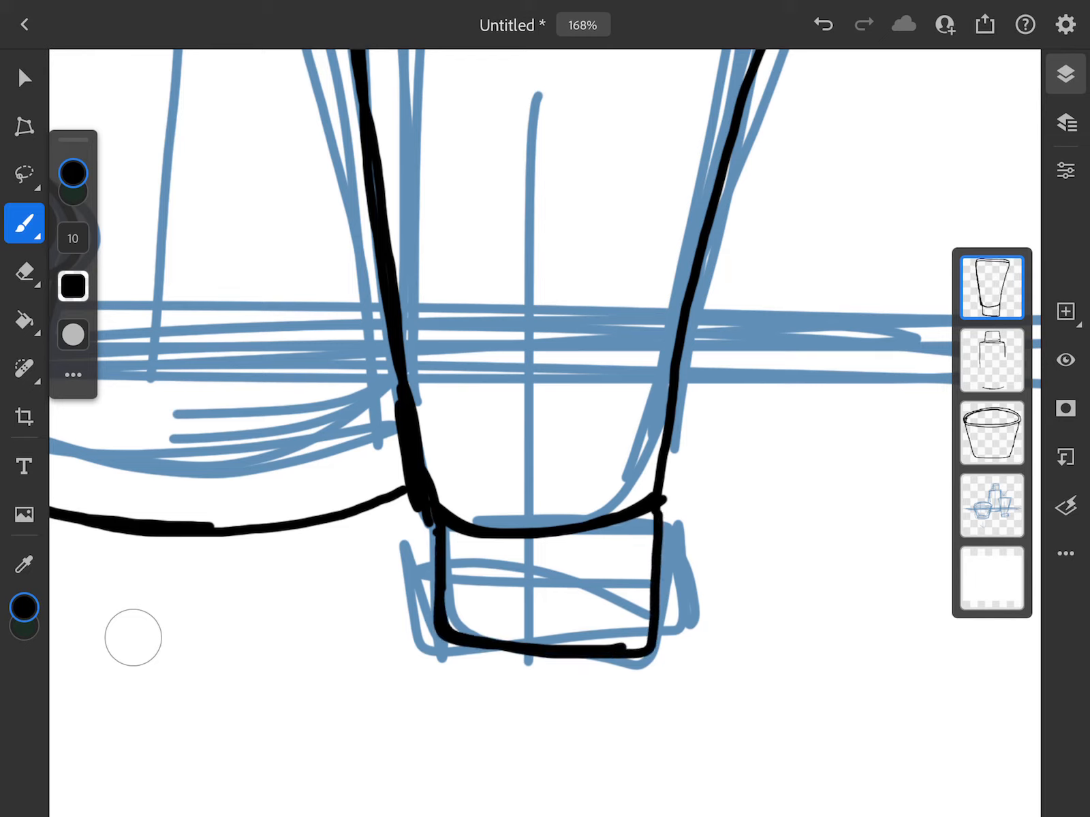
pyautogui.moveTo(452, 605); pyautogui.dragTo(640, 605)
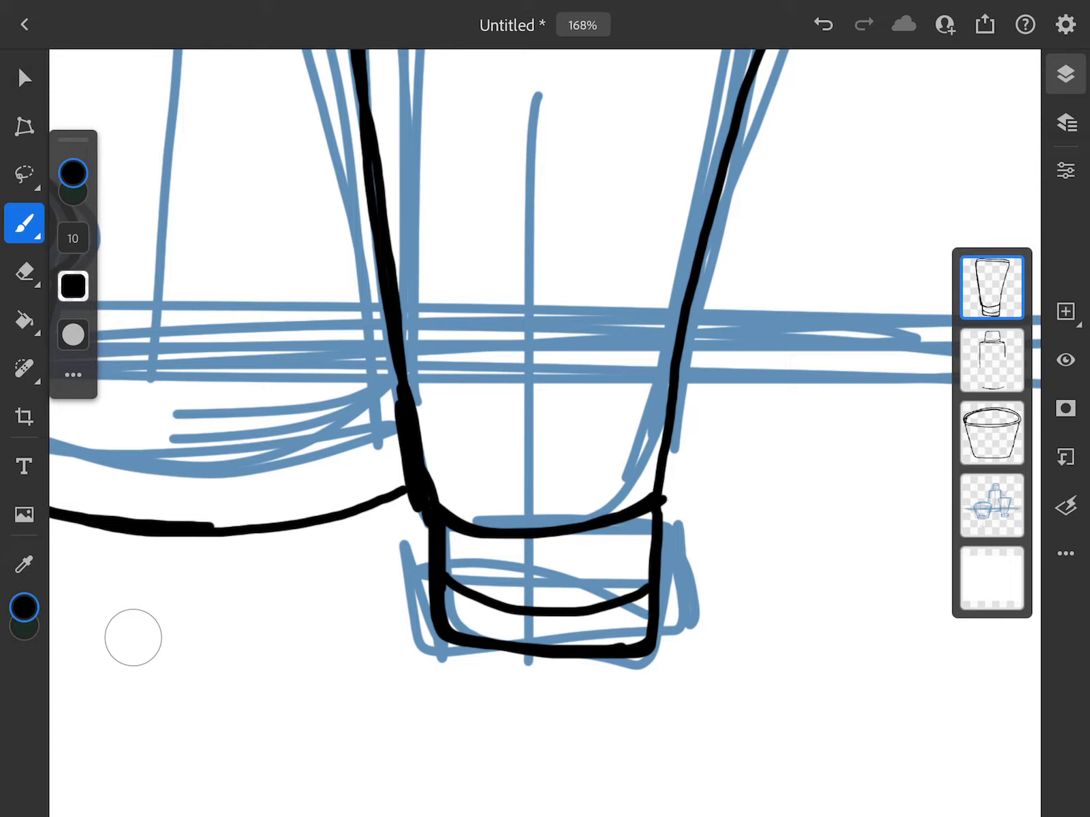
pyautogui.click(25, 77)
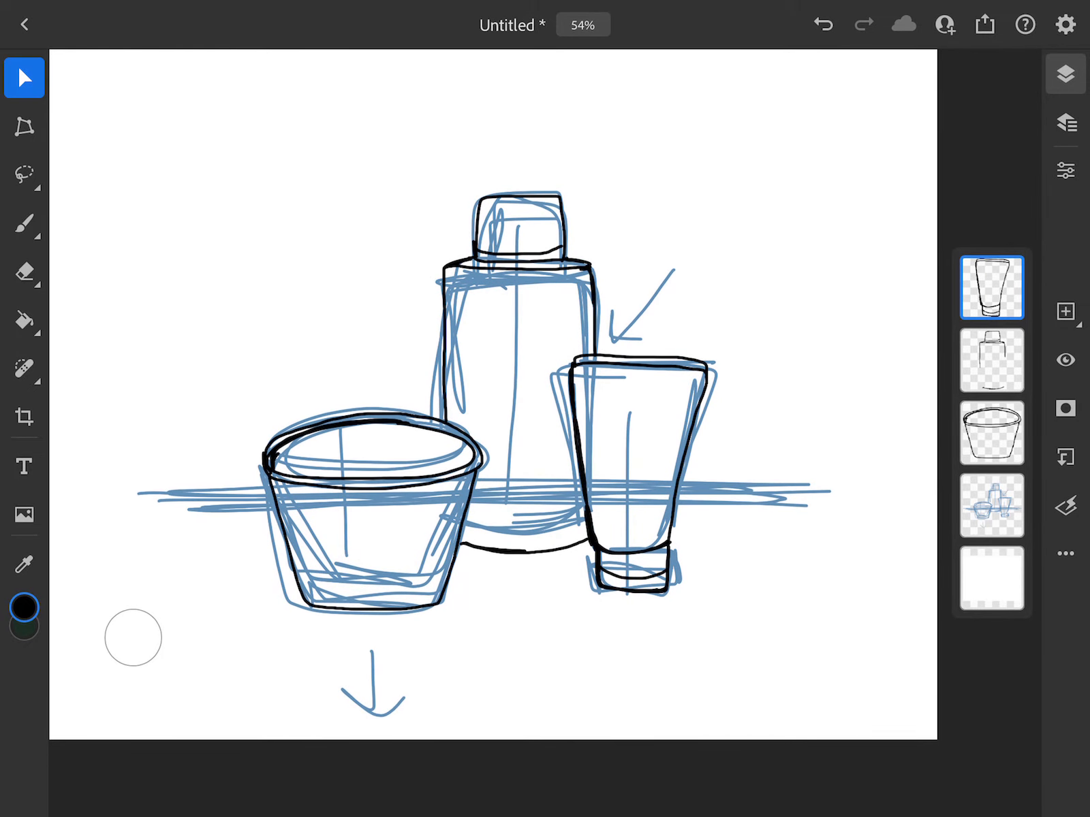
# Hide the blue sketch layer, then reselect the bottle's layer.
pyautogui.click(24, 224)
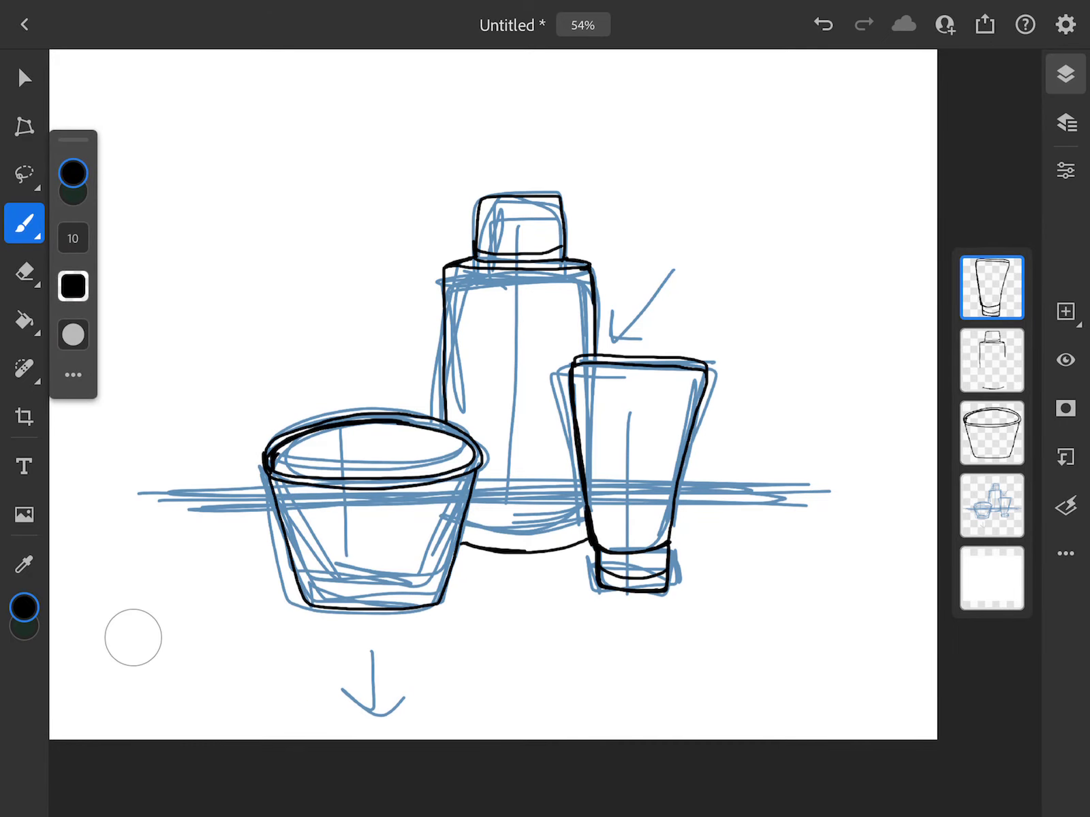
pyautogui.click(991, 506)
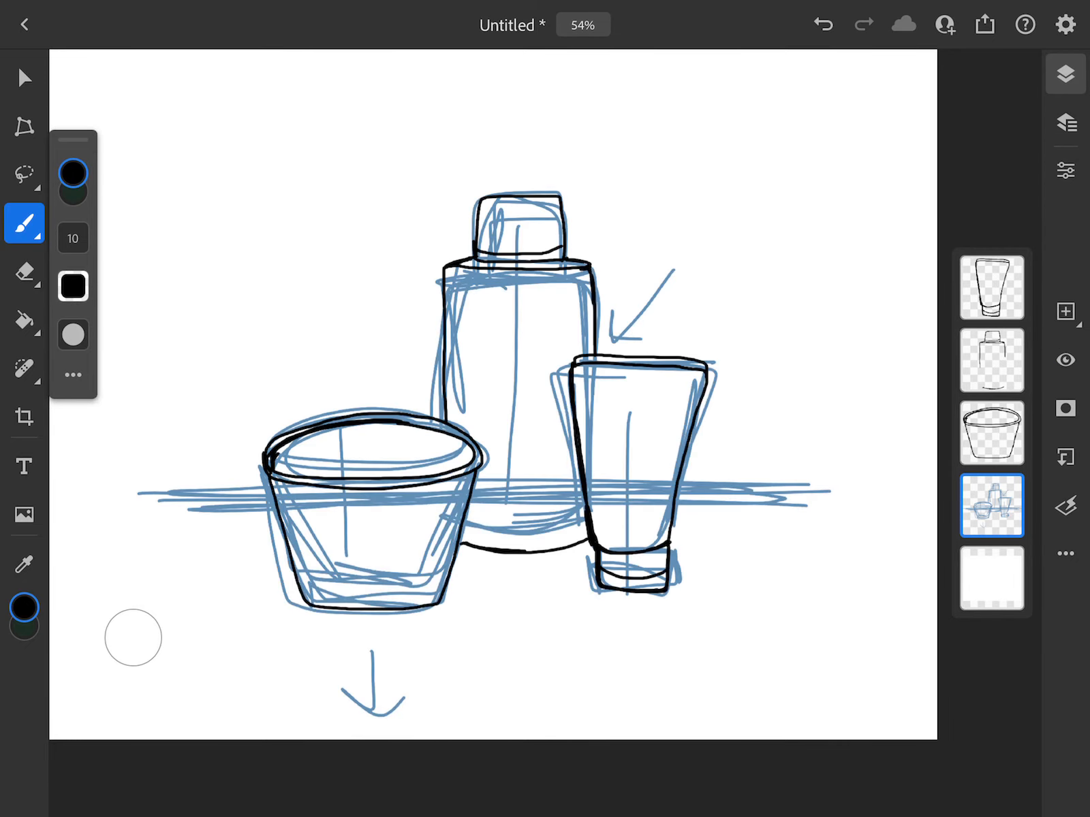
pyautogui.click(1065, 359)
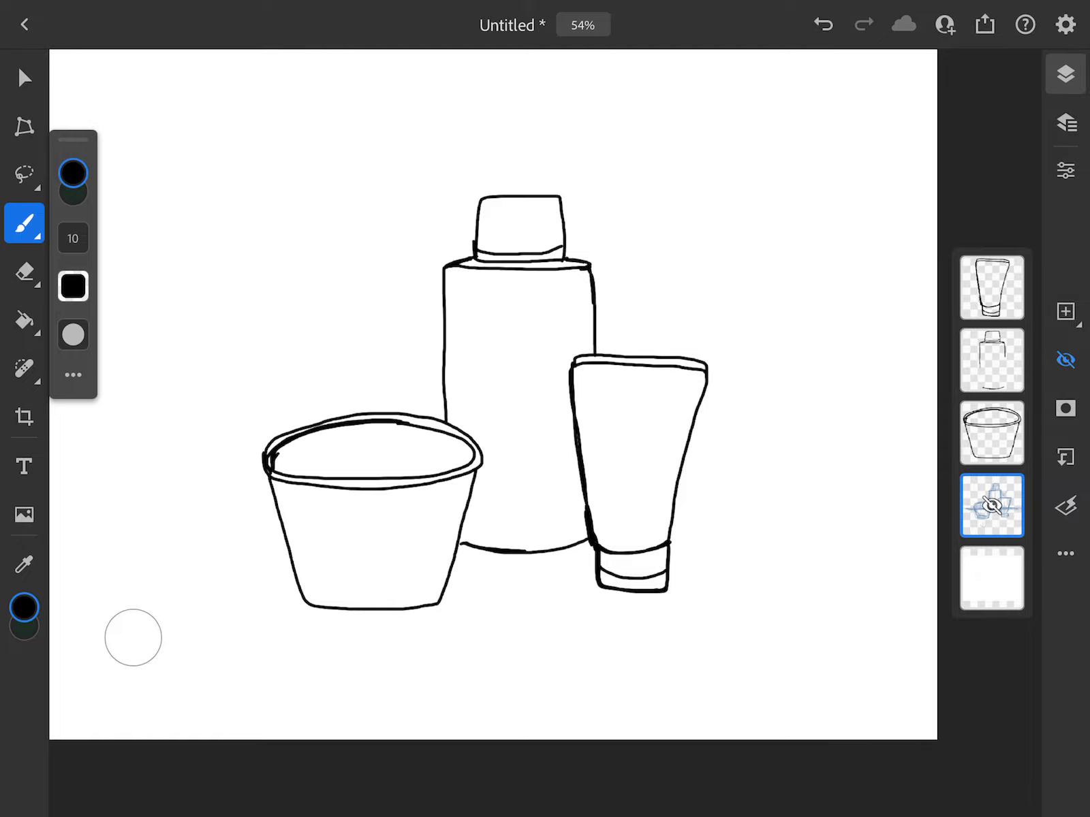
pyautogui.click(992, 360)
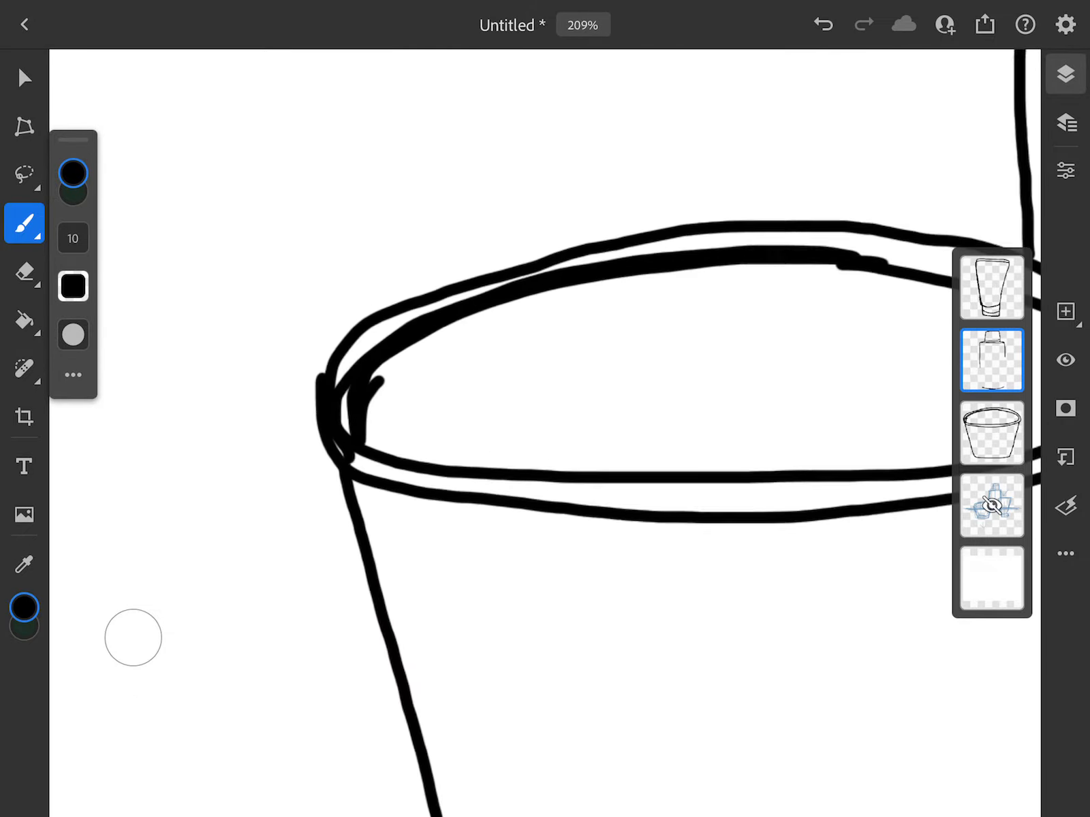
# Erase the stray rim stroke on the bowl layer with a smaller eraser, then return to the brush.
pyautogui.click(24, 271)
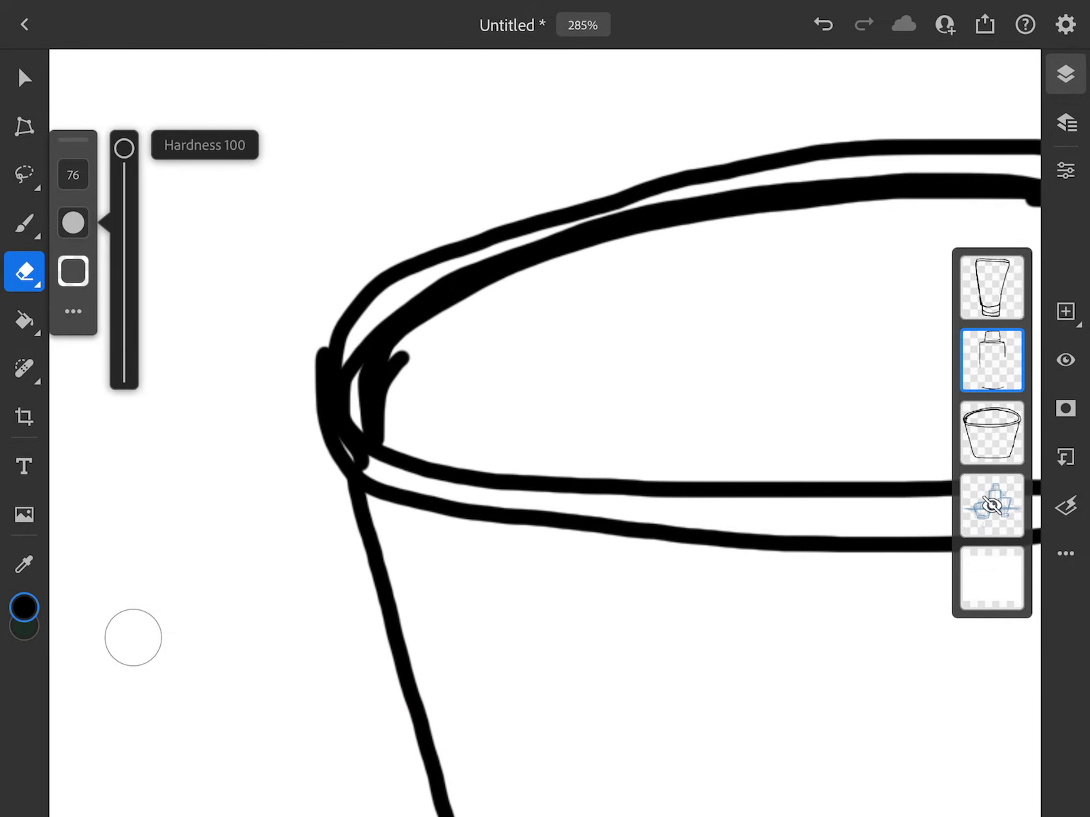
pyautogui.moveTo(124, 148); pyautogui.dragTo(124, 288)
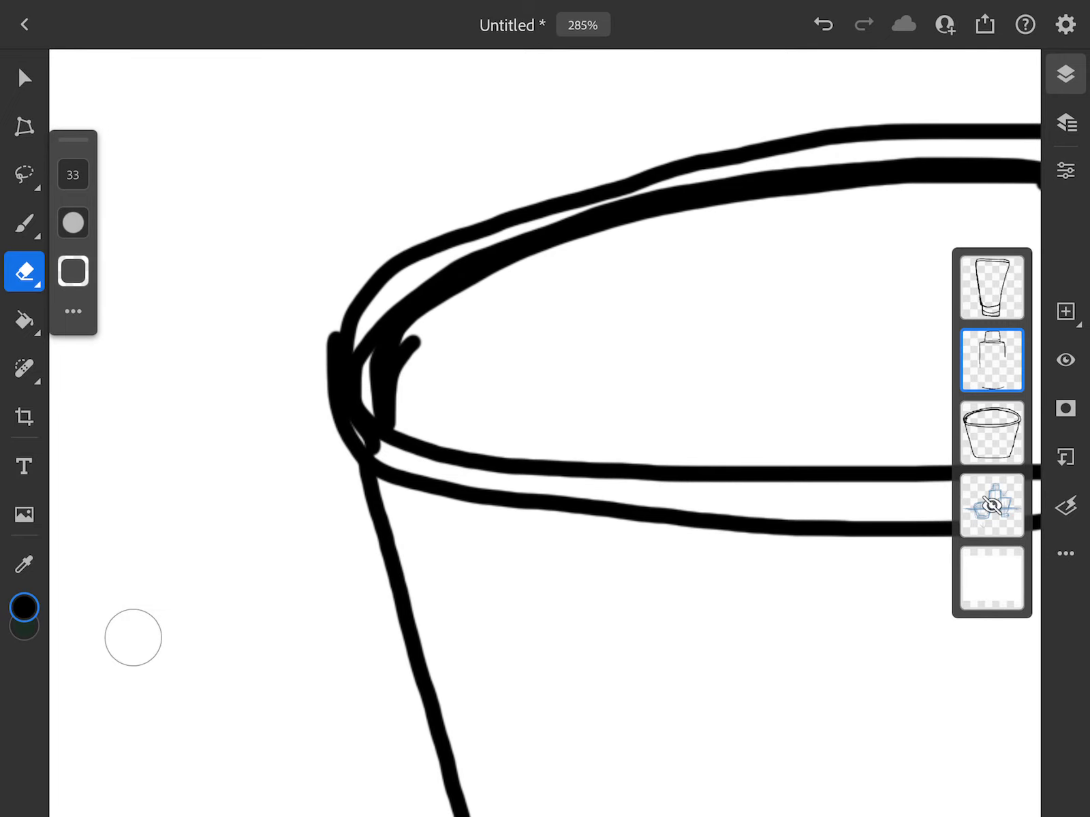
pyautogui.click(992, 433)
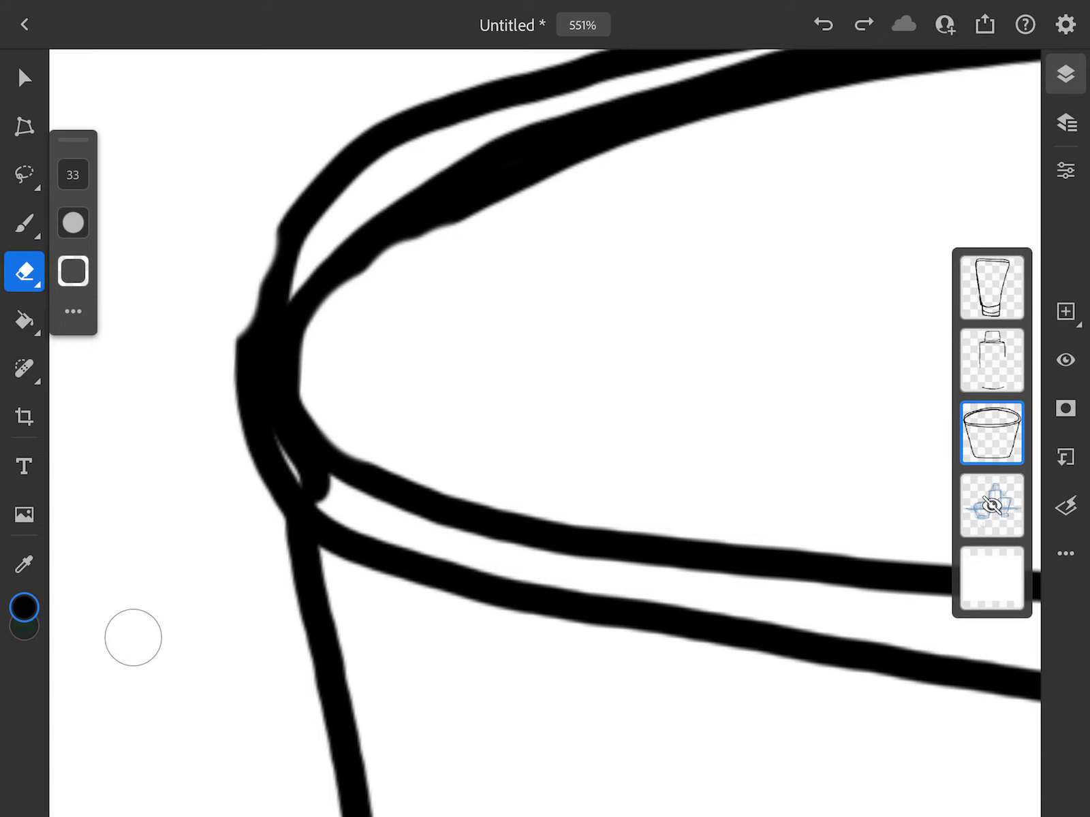
pyautogui.click(24, 222)
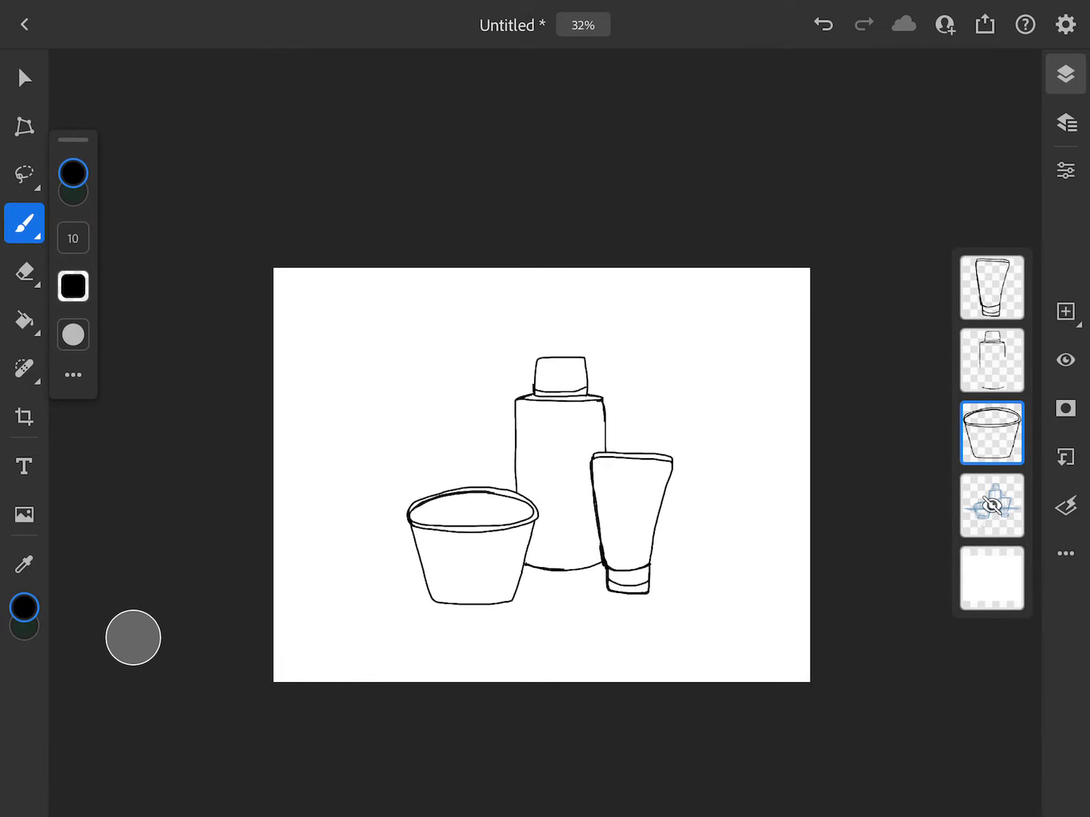
# Add a new top layer and hand-write the signature bottom-right with a size 1 brush.
pyautogui.click(1065, 311)
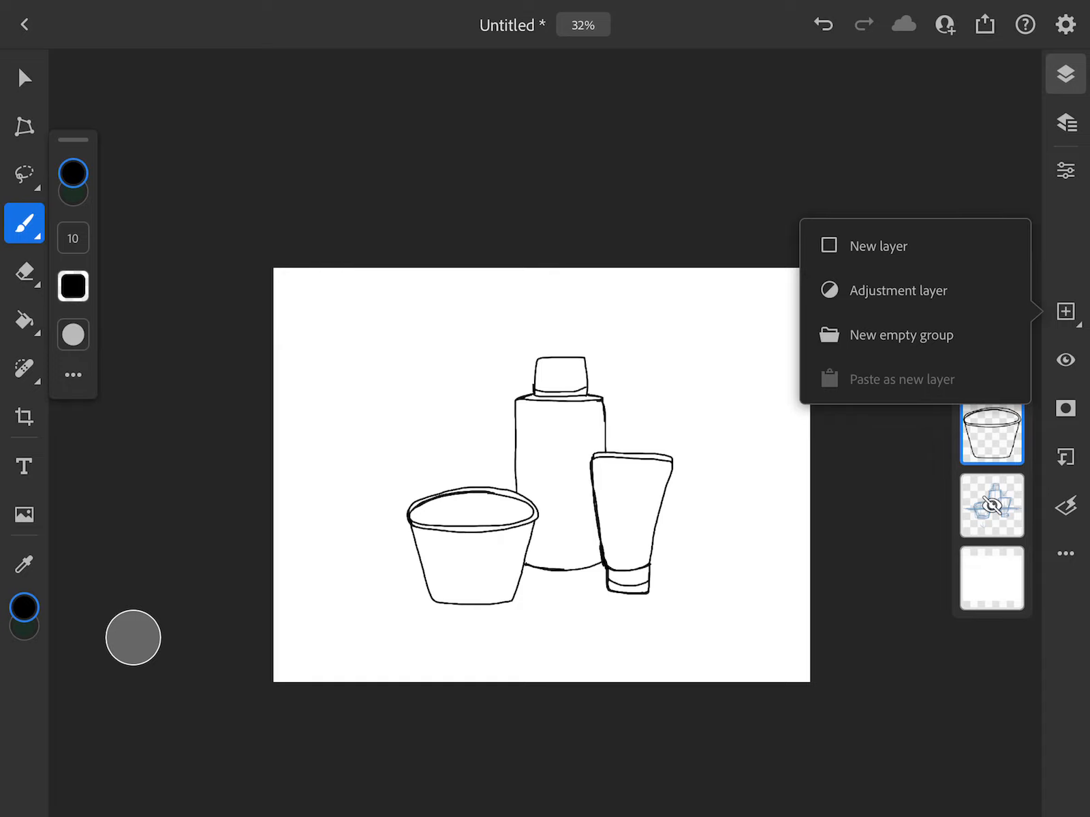
pyautogui.click(881, 245)
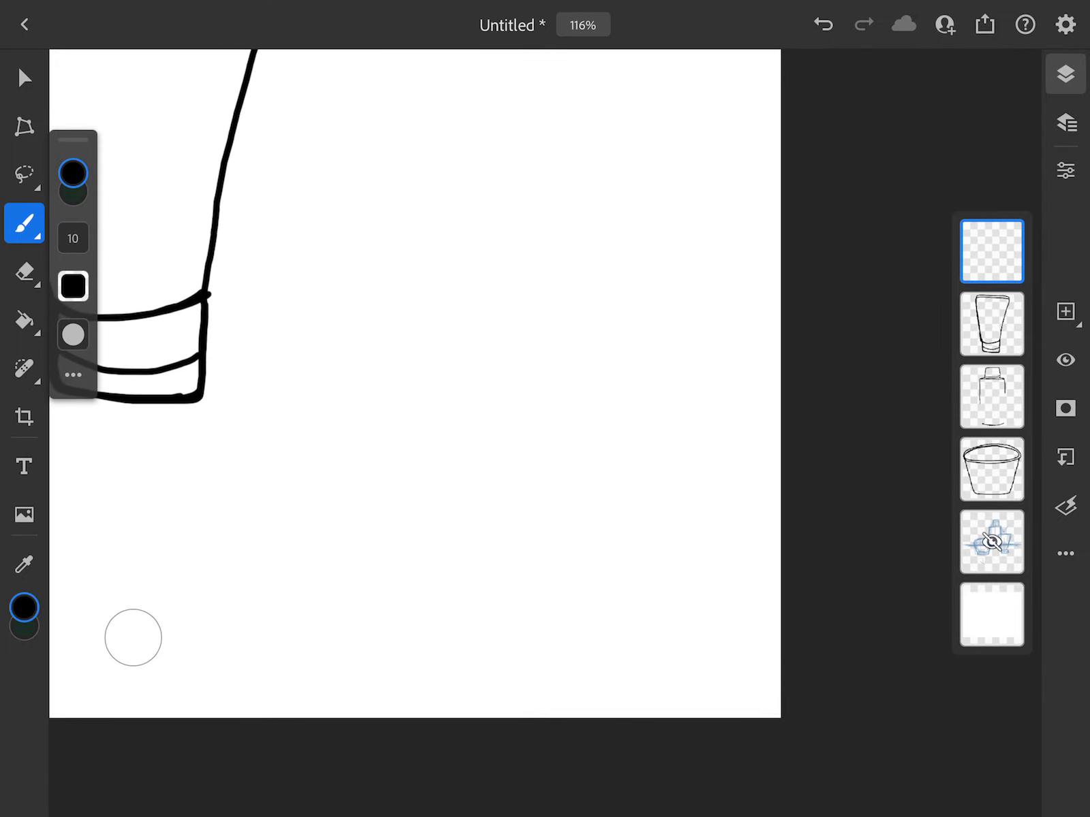
pyautogui.click(72, 239)
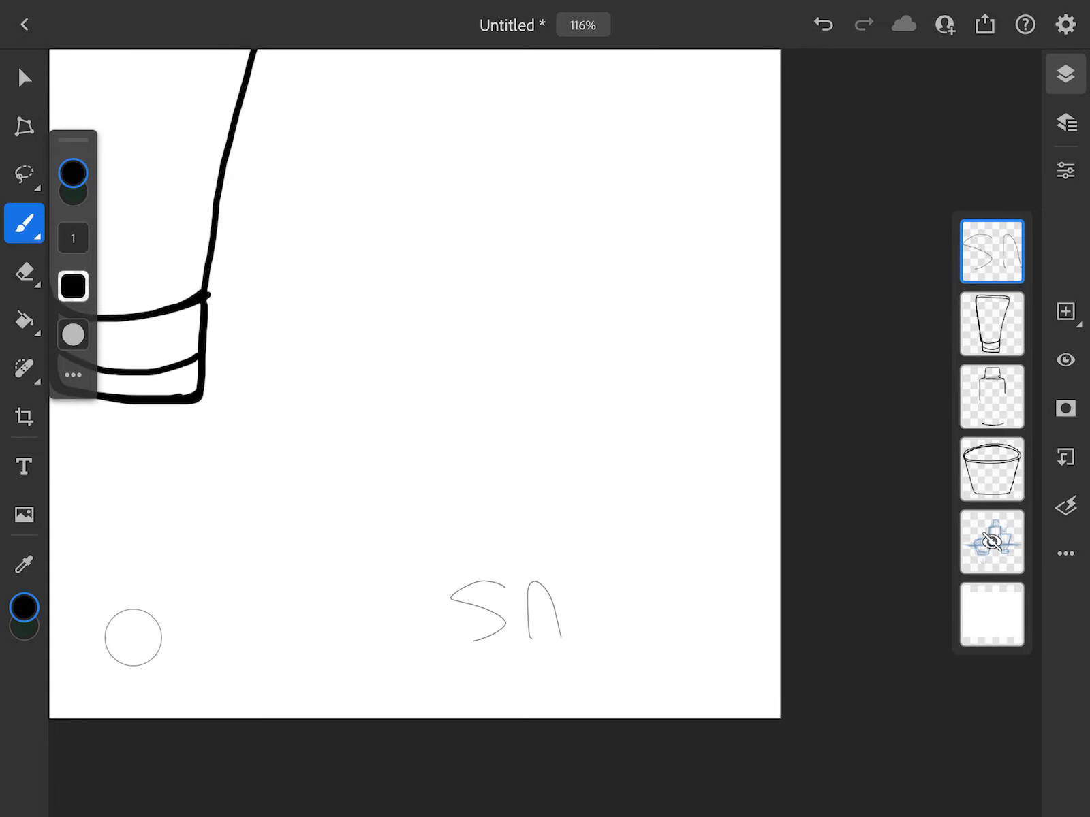
pyautogui.moveTo(549, 618); pyautogui.dragTo(695, 619)
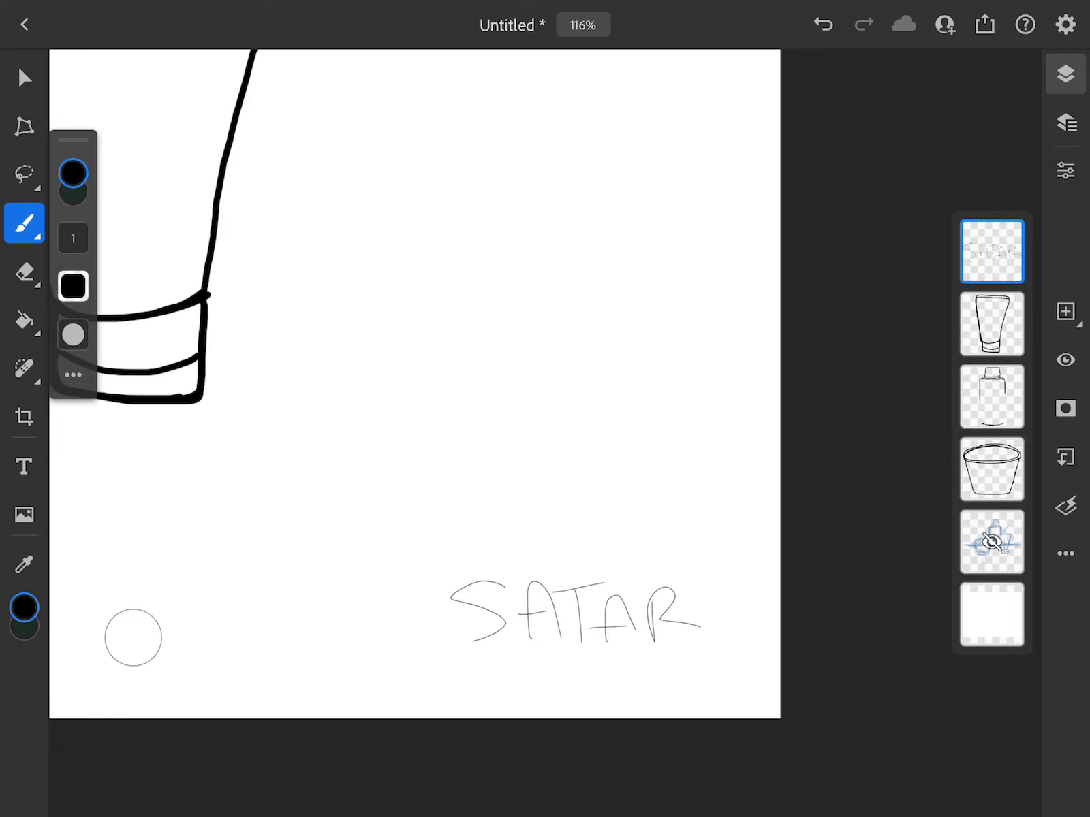